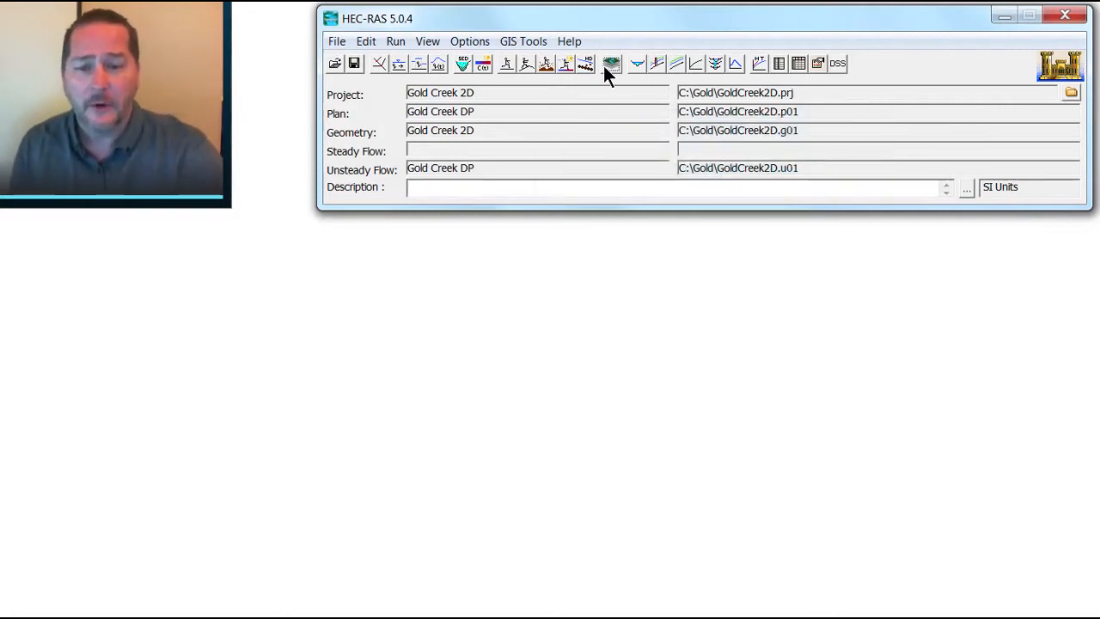
Step: Launch RAS Mapper for the Gold Creek 2D project
click(612, 64)
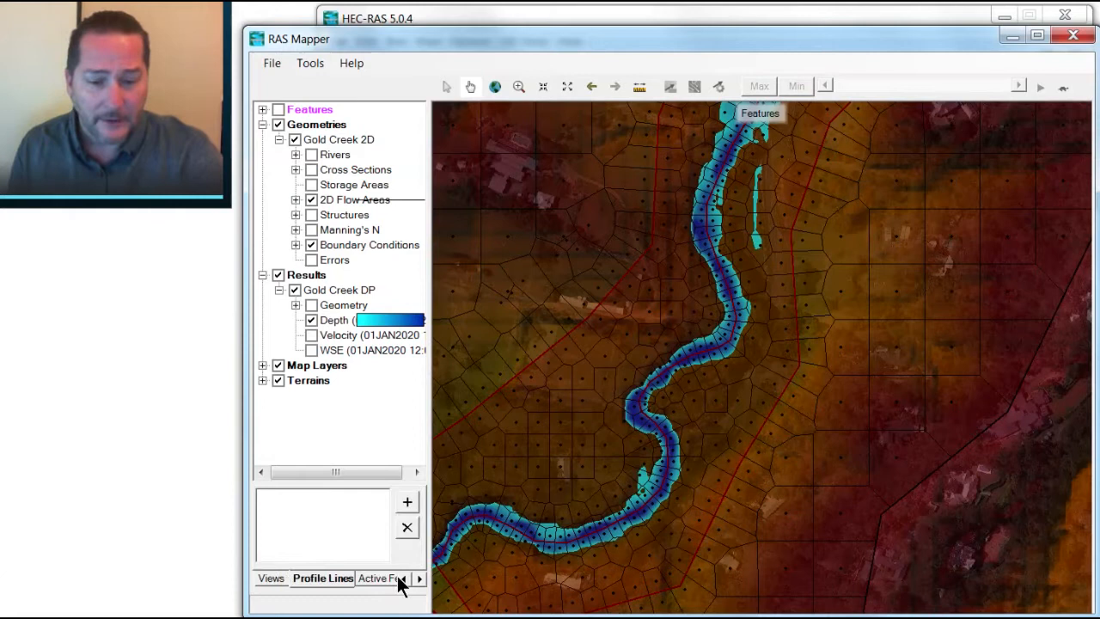
mouse_move(698, 513)
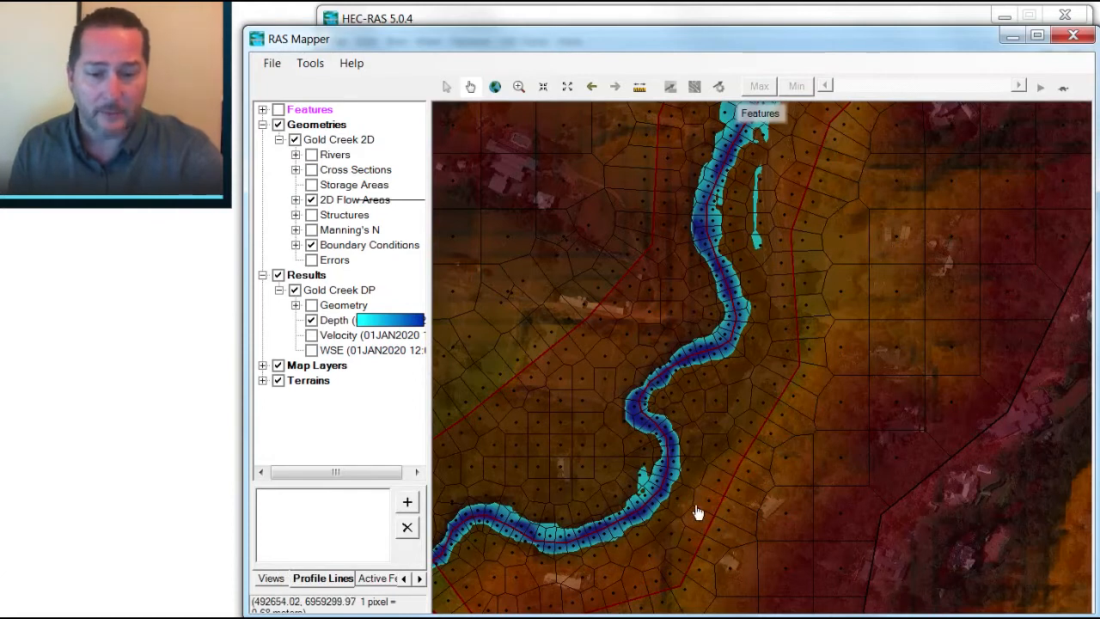
mouse_move(615, 528)
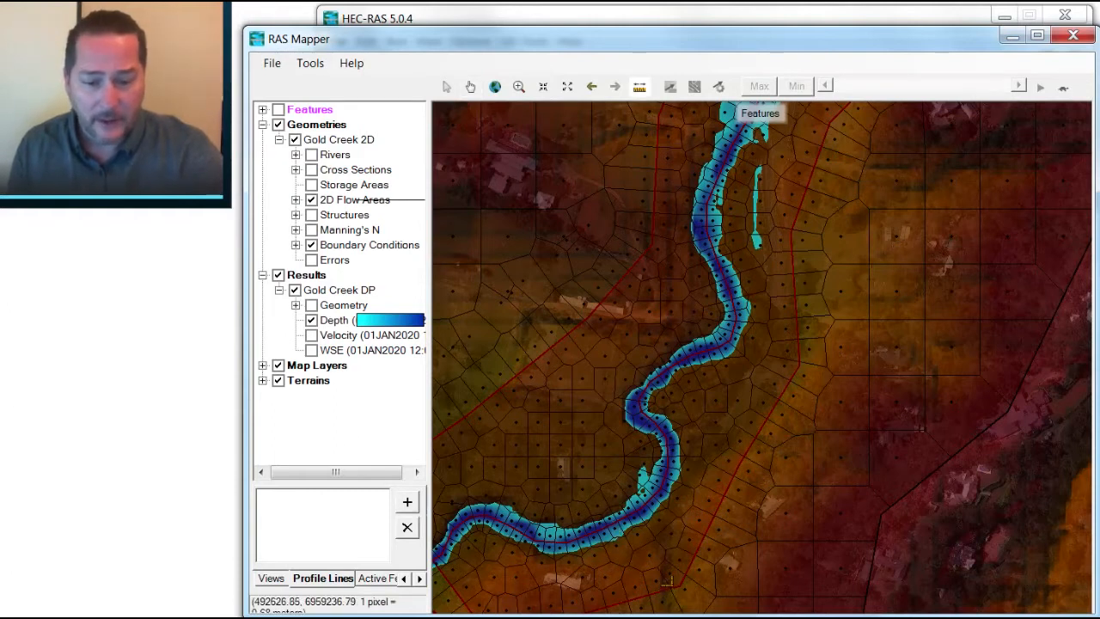
Step: Draw a 'Rating Curve' profile line across the channel and start its shapefile export
drag(554, 392, 666, 583)
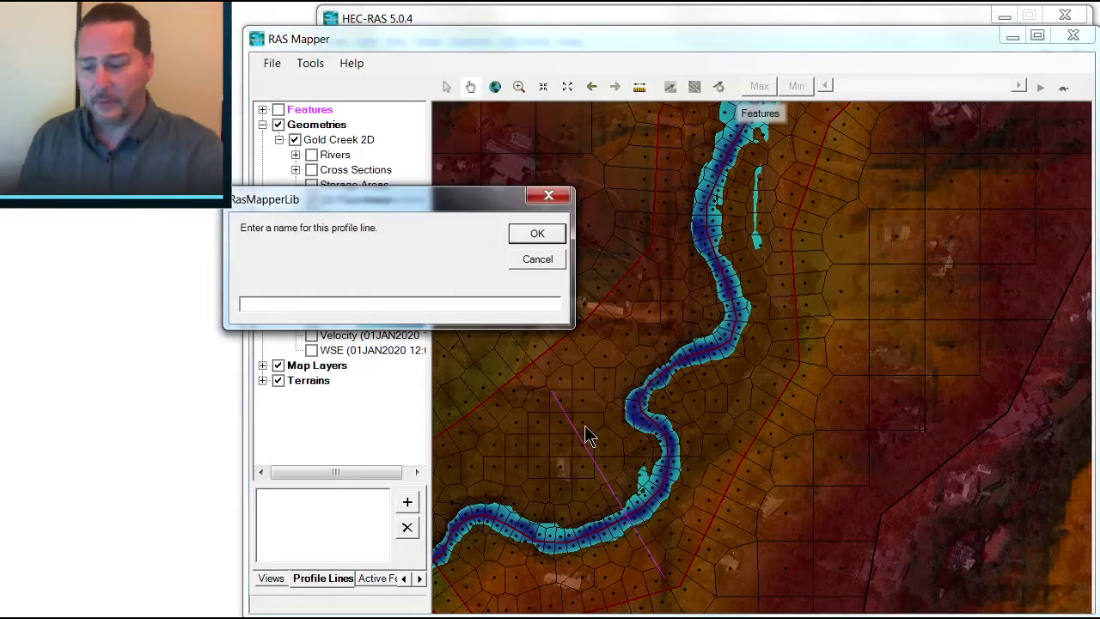
text(Rating Curv)
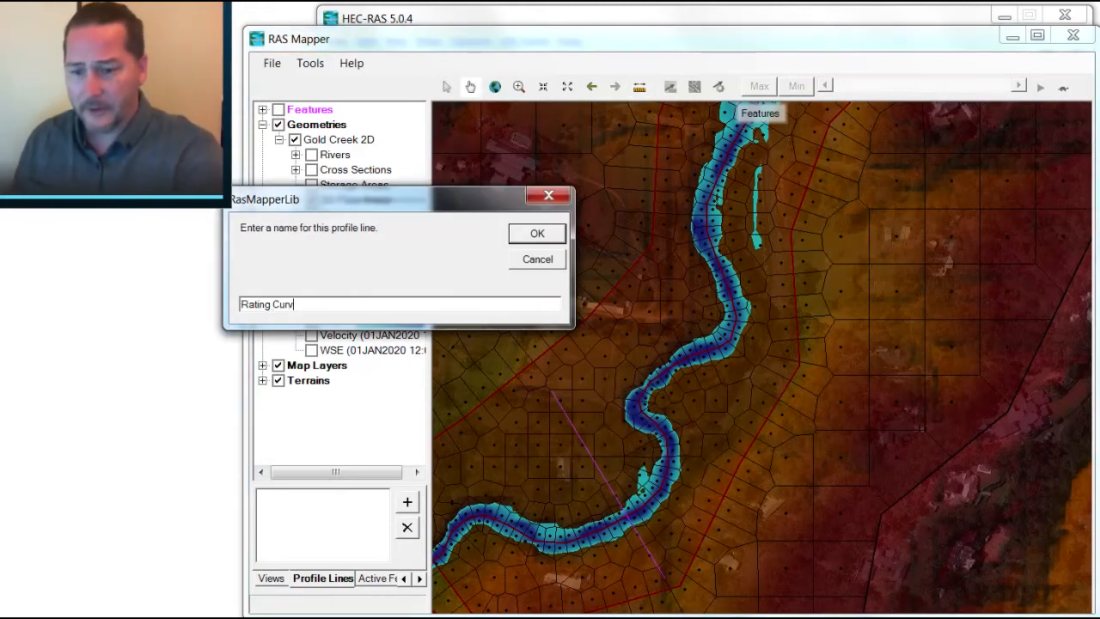
click(536, 233)
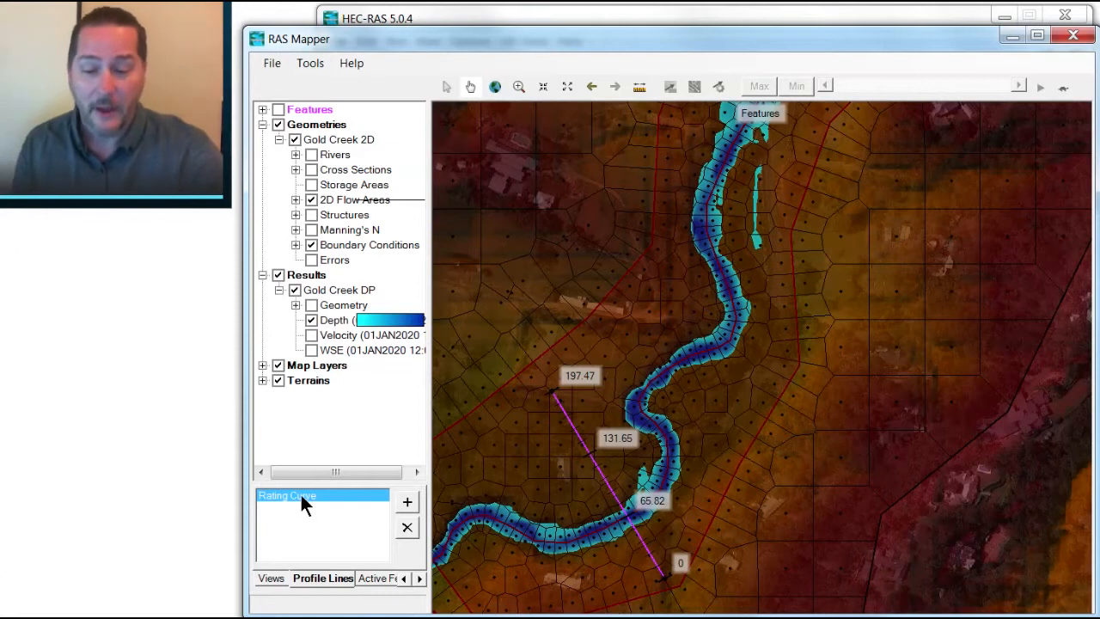
right_click(286, 496)
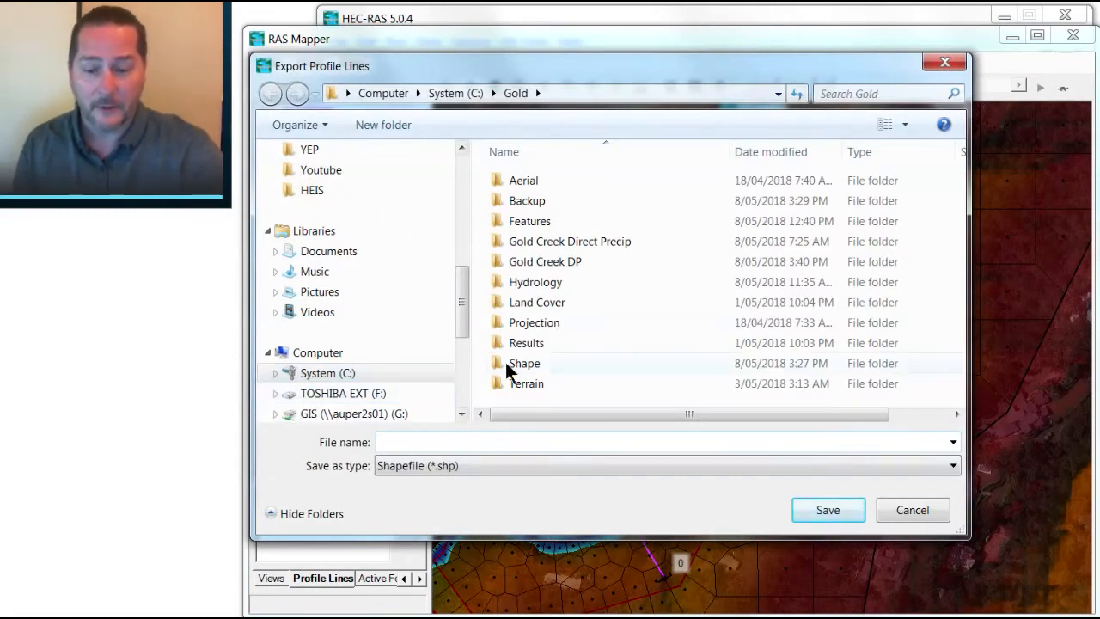
Step: Save the profile line as 'Rating Curve.shp' in the Shape folder and dismiss the confirmation
double_click(524, 363)
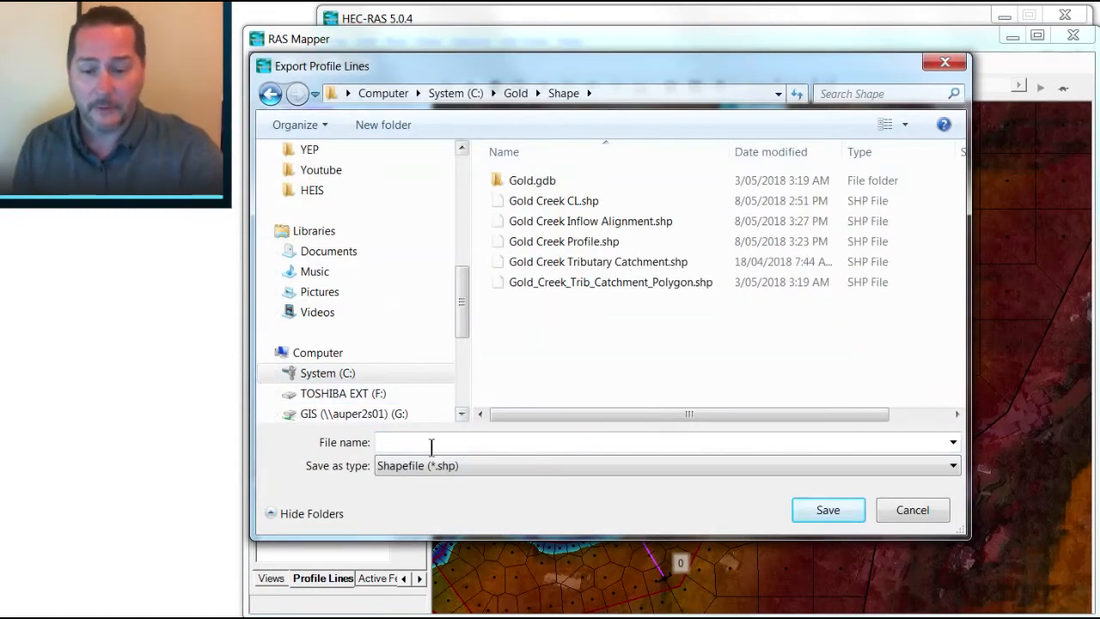
text(Rating)
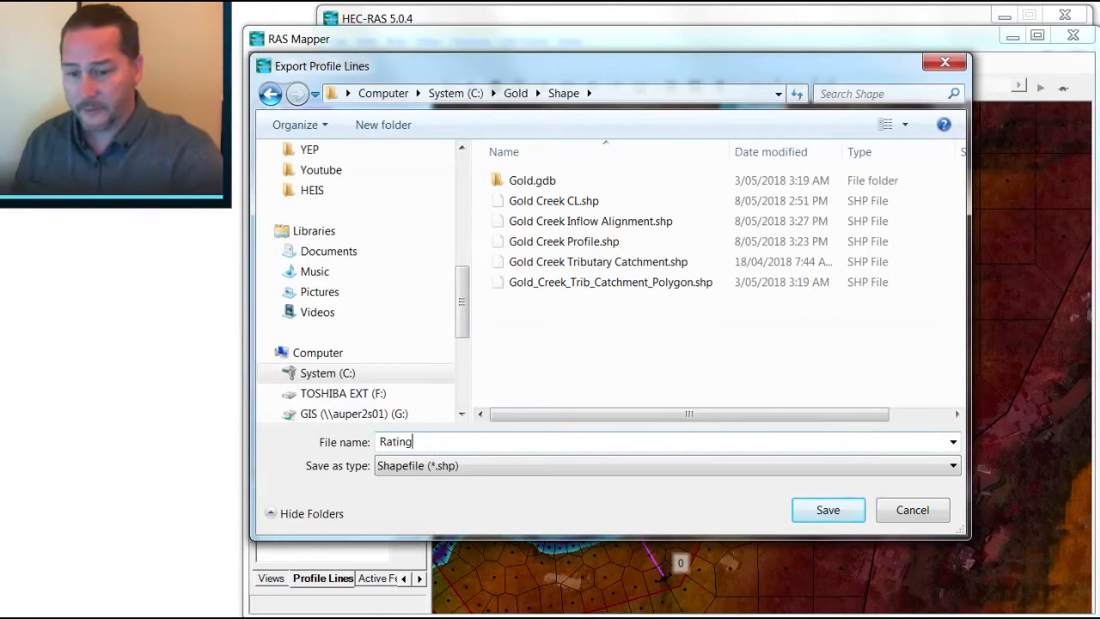
click(827, 510)
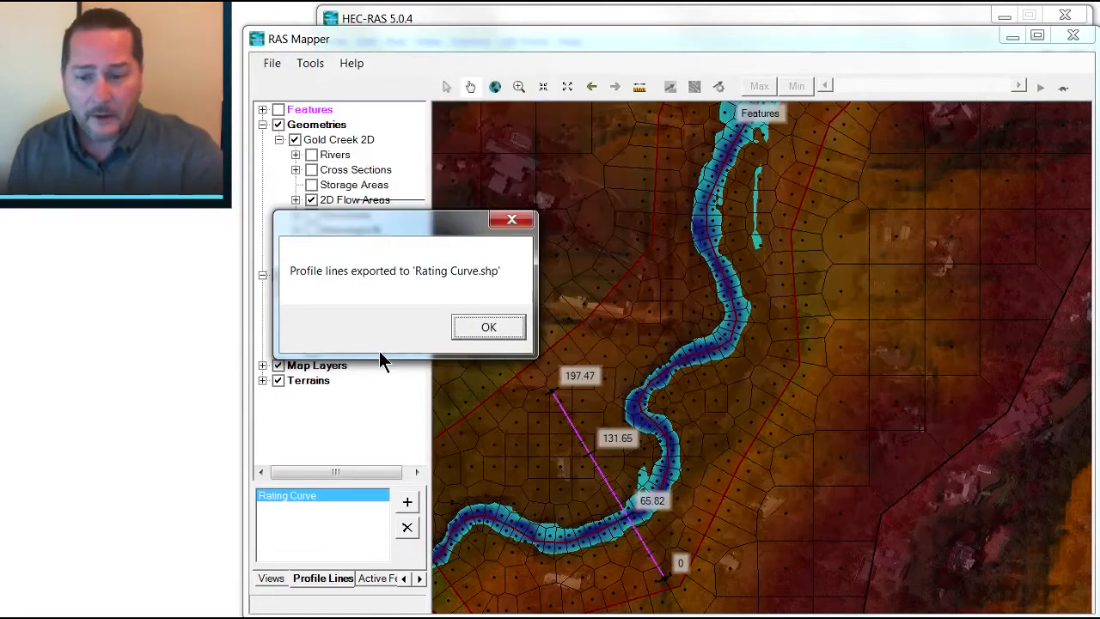
click(488, 327)
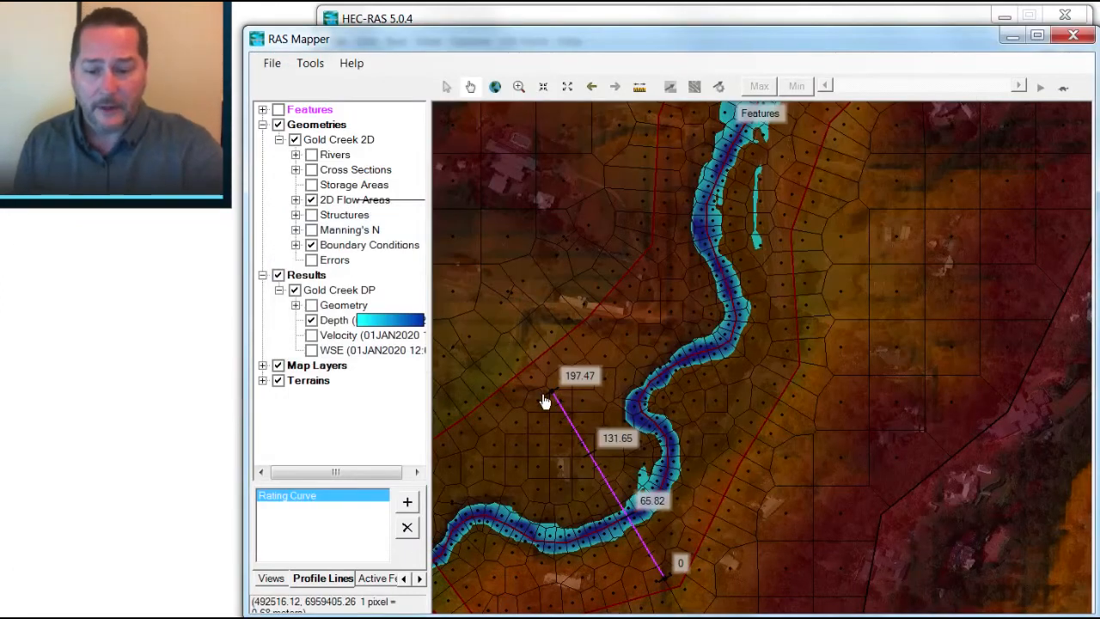
Step: Plot the flow time series along Rating Curve, peaking near 32 CMS, then close it
right_click(288, 495)
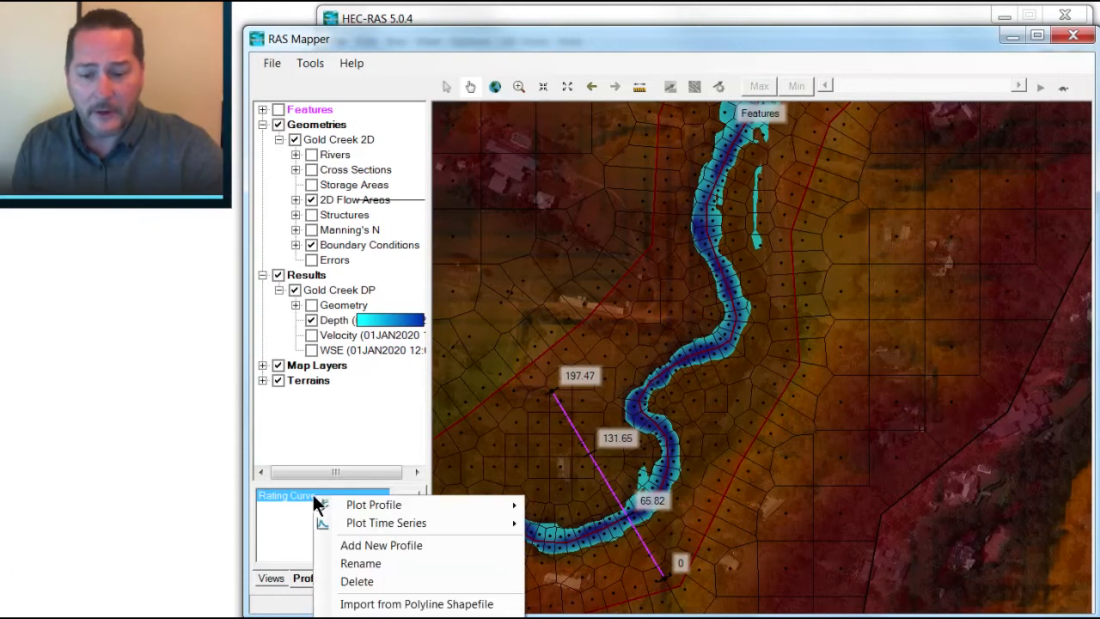
mouse_move(386, 523)
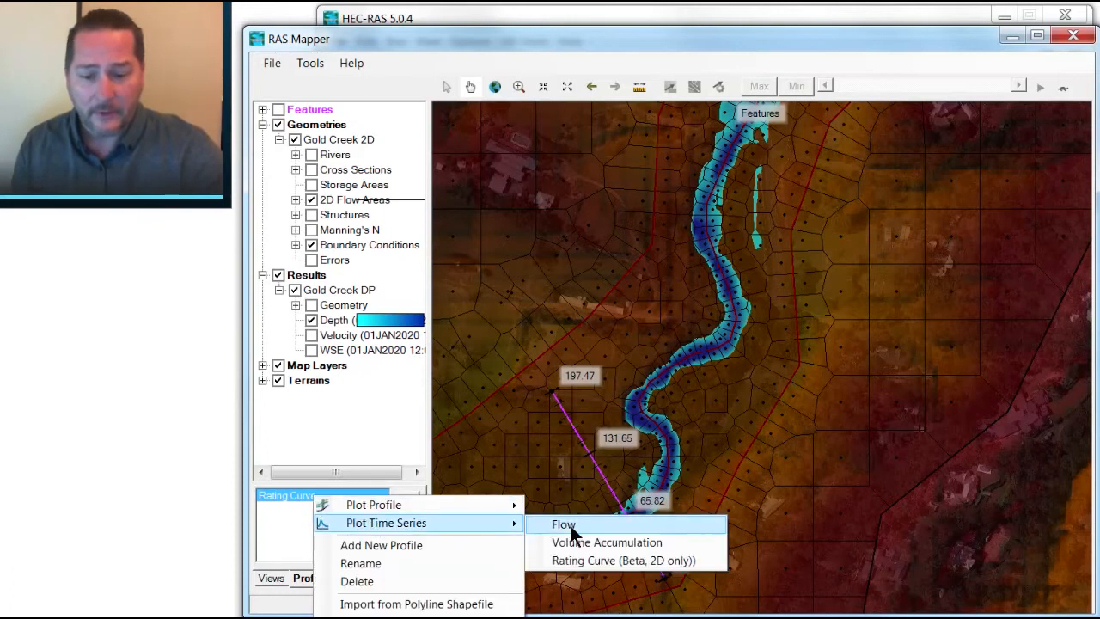
click(564, 524)
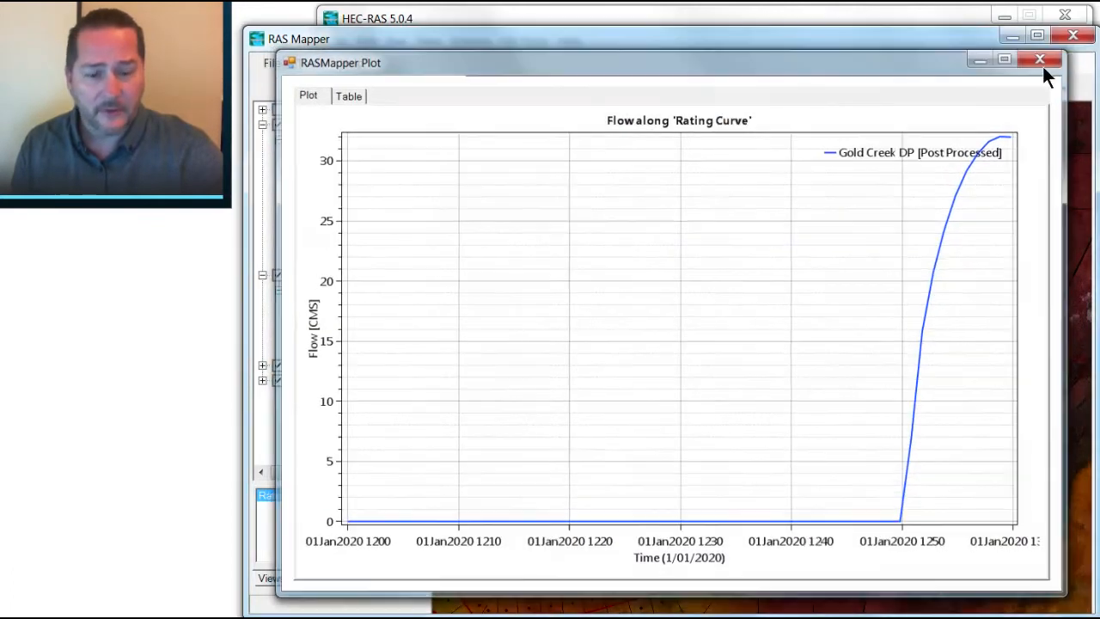
click(1040, 59)
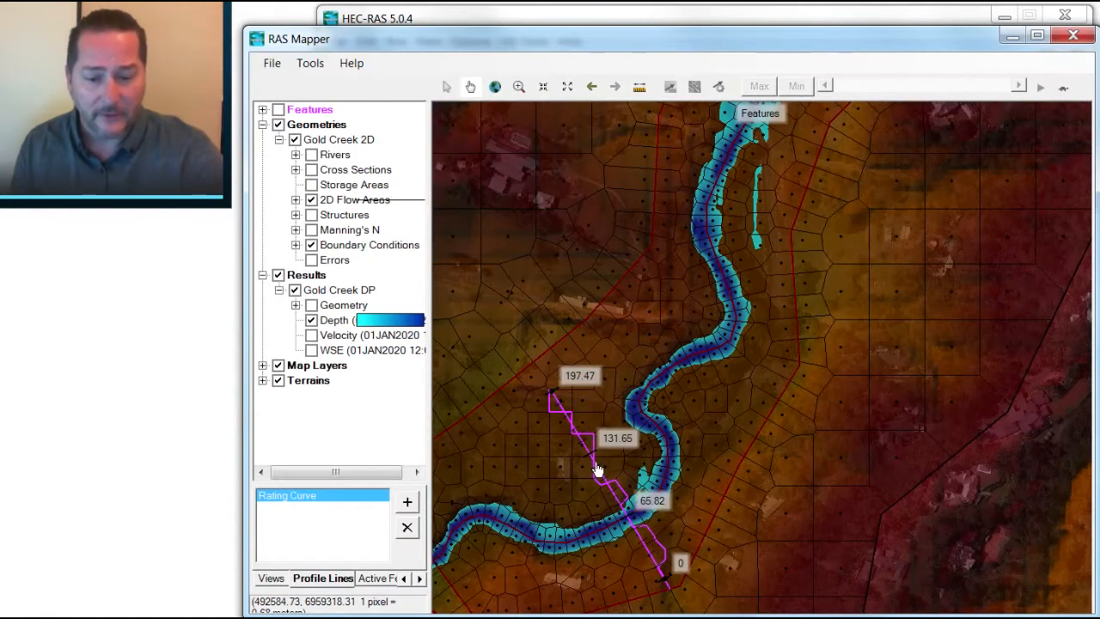
mouse_move(551, 402)
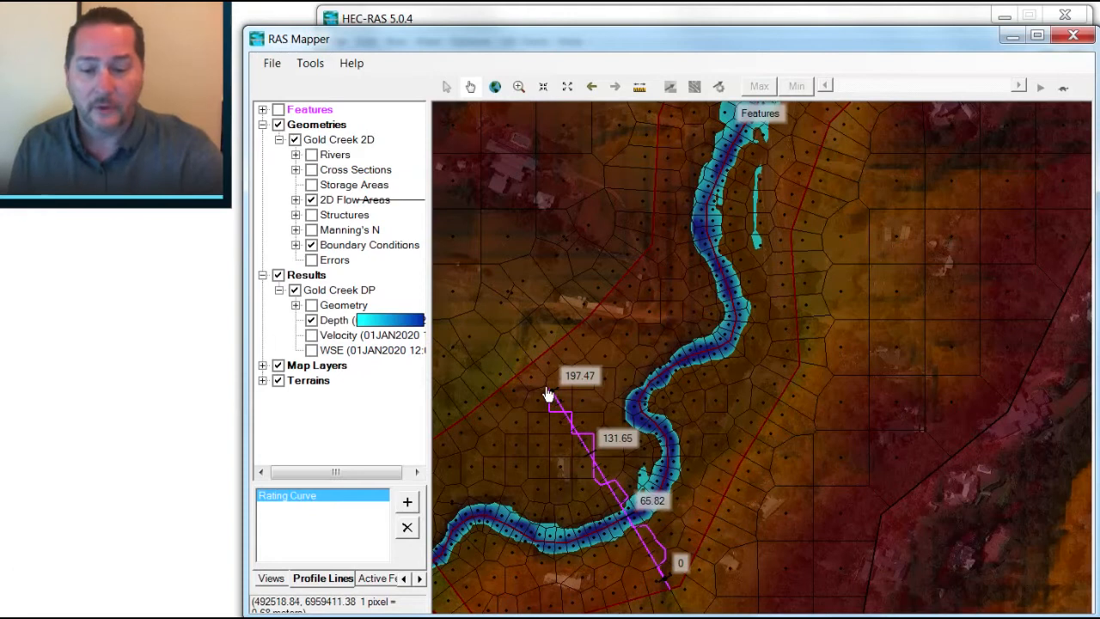
mouse_move(301, 207)
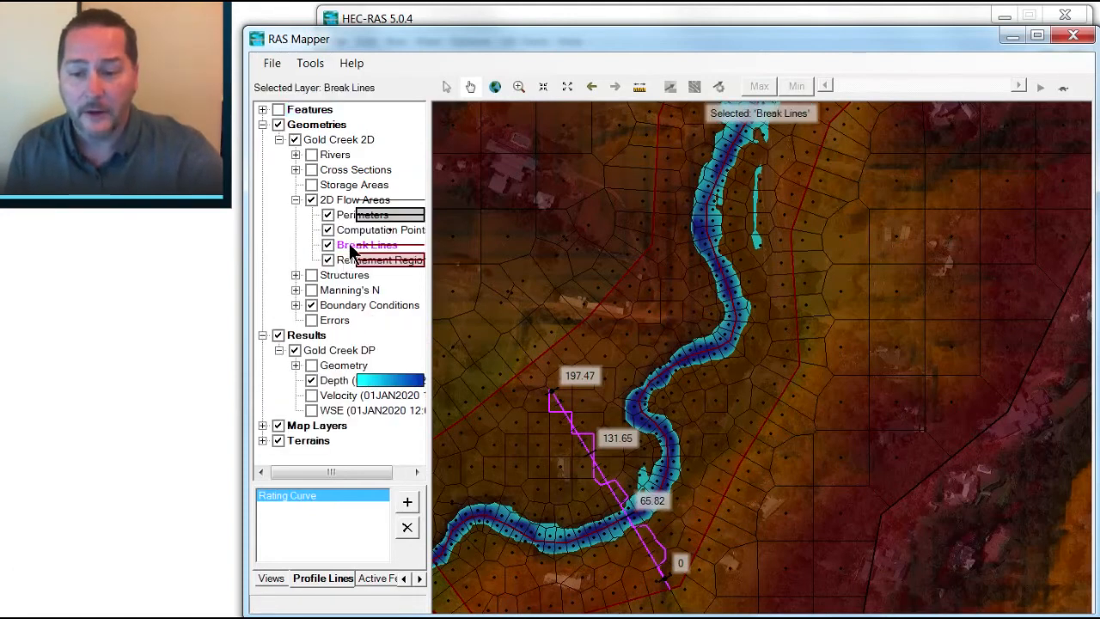
Step: Edit the Break Lines layer and import Rating Curve.shp as a break line
right_click(367, 245)
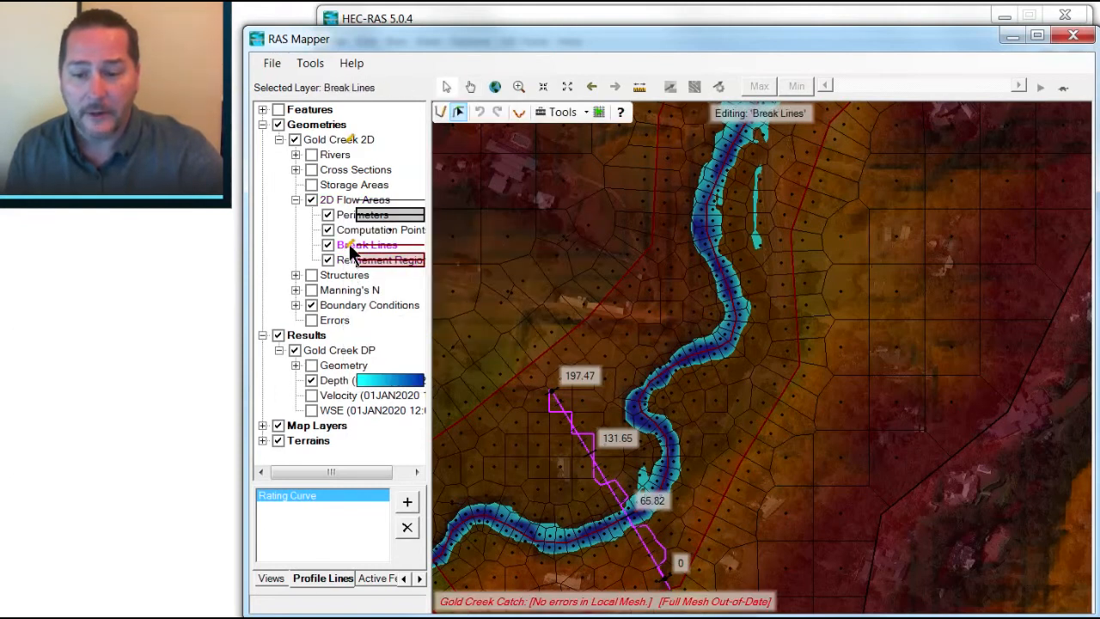
mouse_move(397, 281)
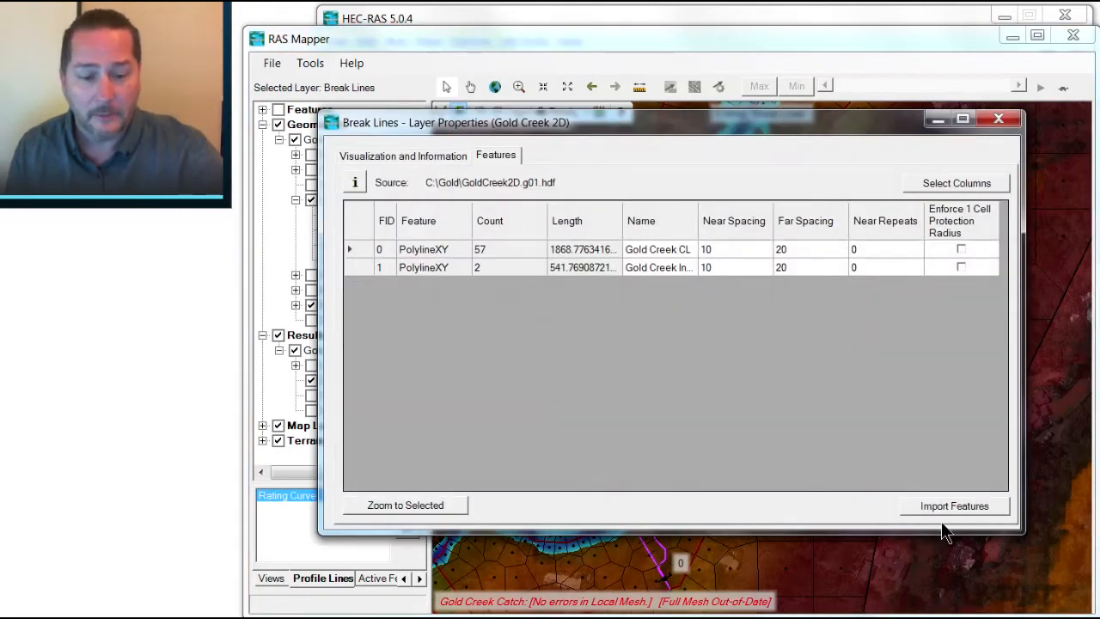
click(954, 506)
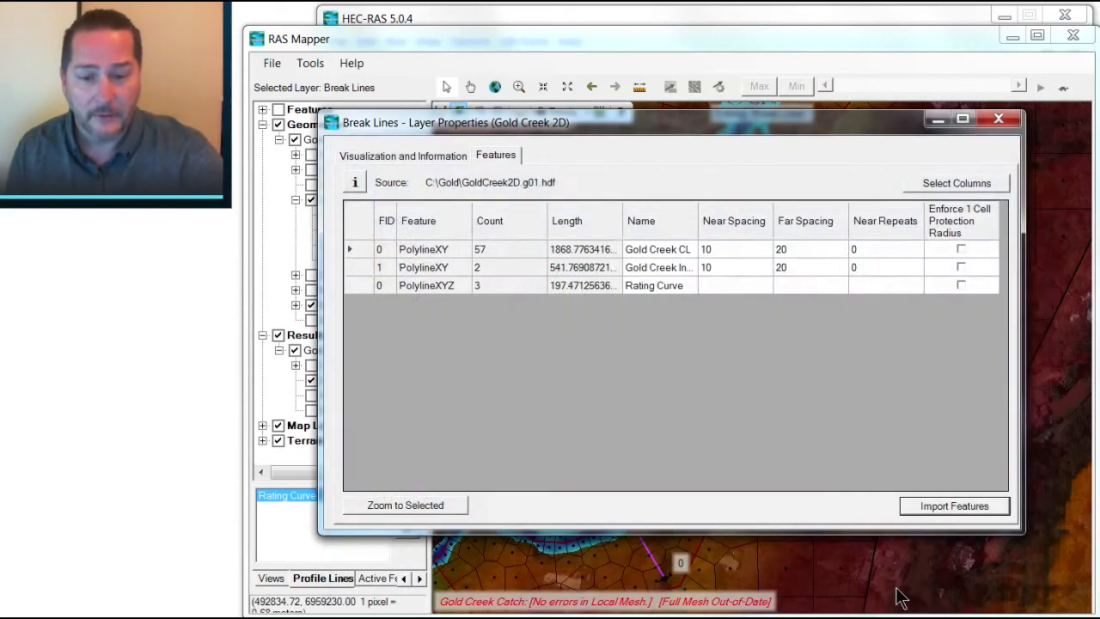
mouse_move(750, 297)
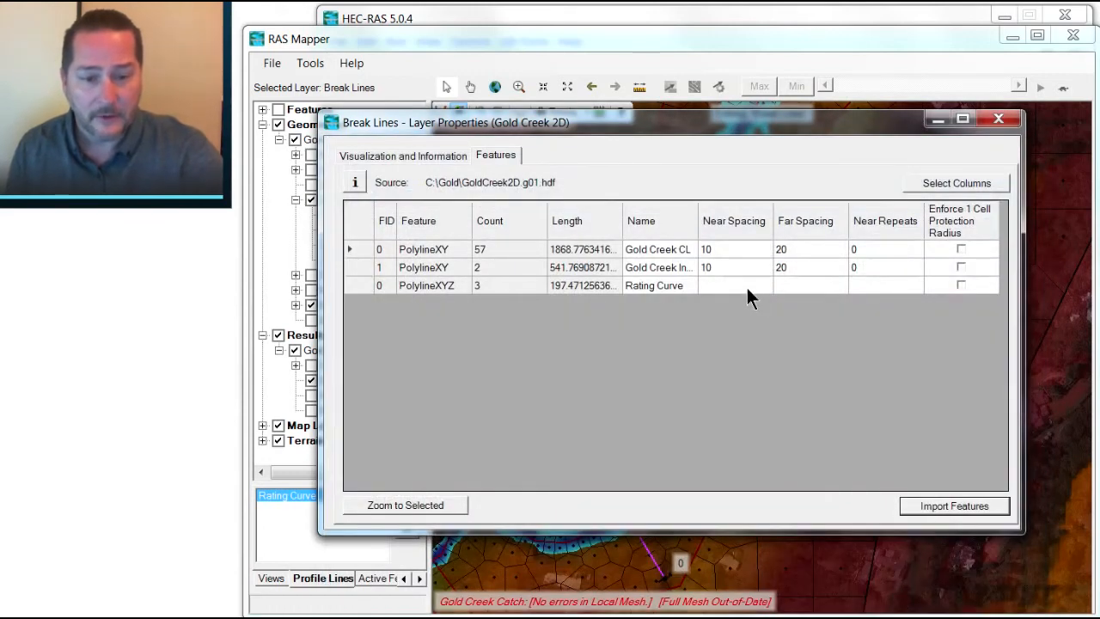
click(808, 284)
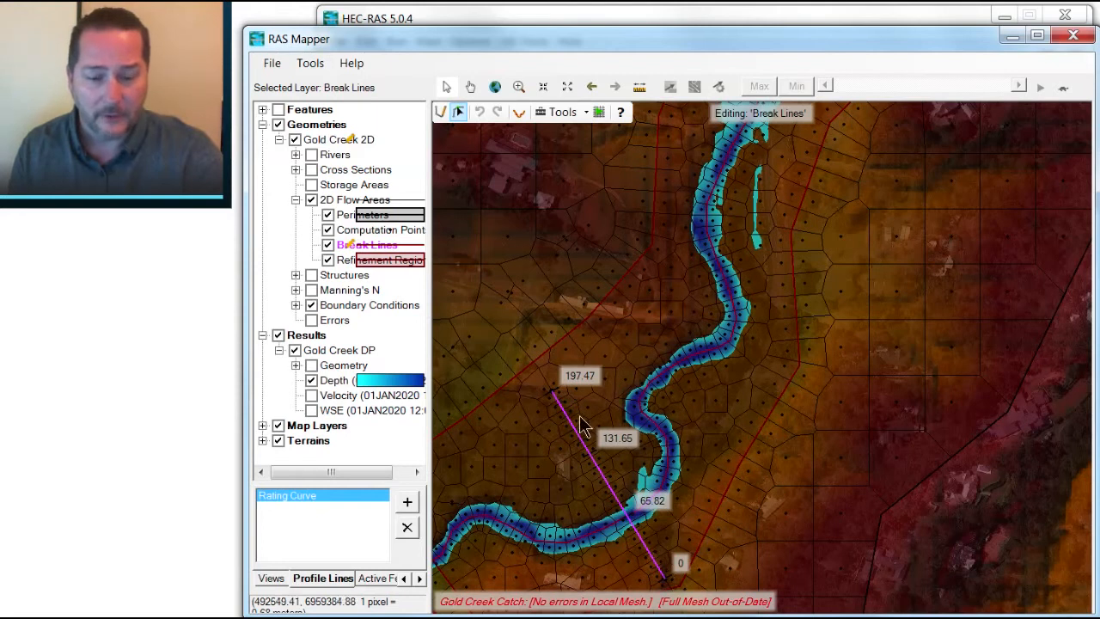
mouse_move(566, 378)
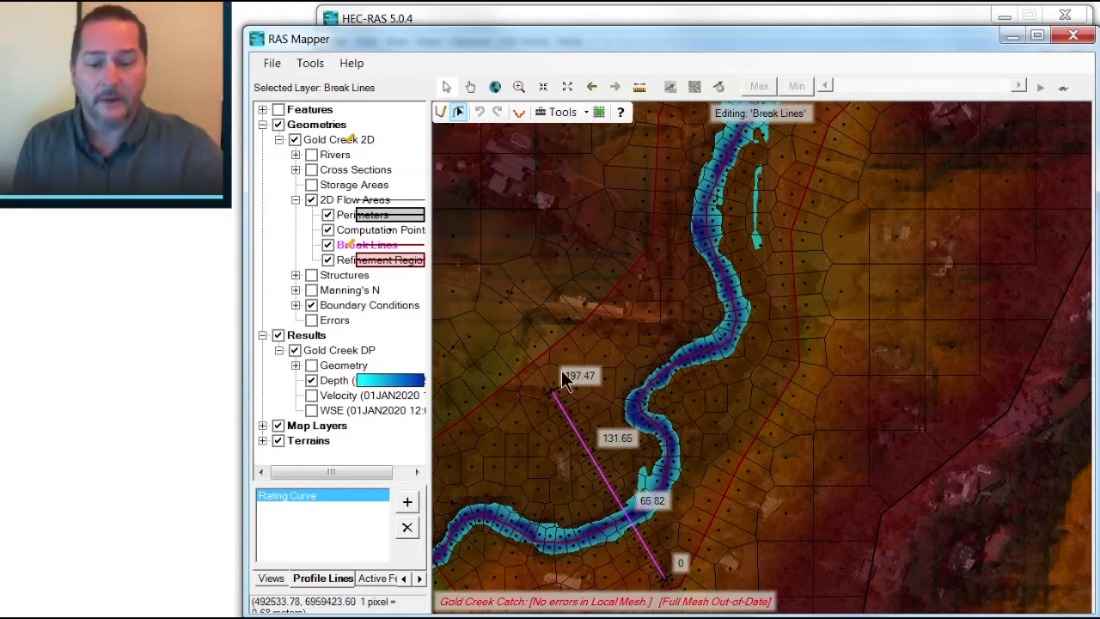
mouse_move(614, 512)
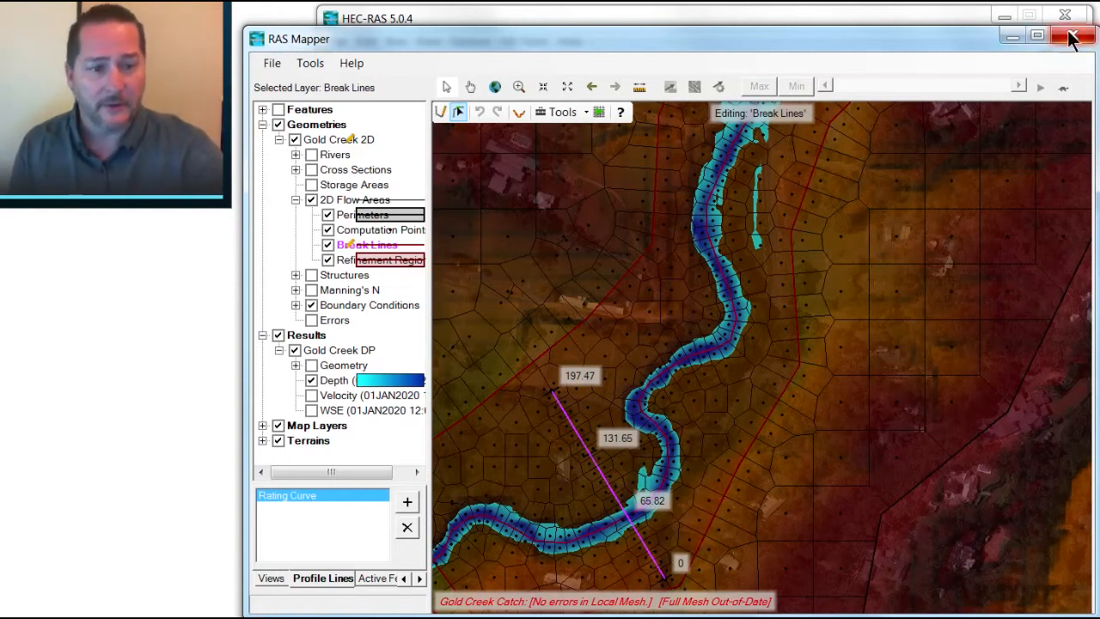
Step: Close RAS Mapper and save the edits to 'Gold Creek 2D'
click(1073, 36)
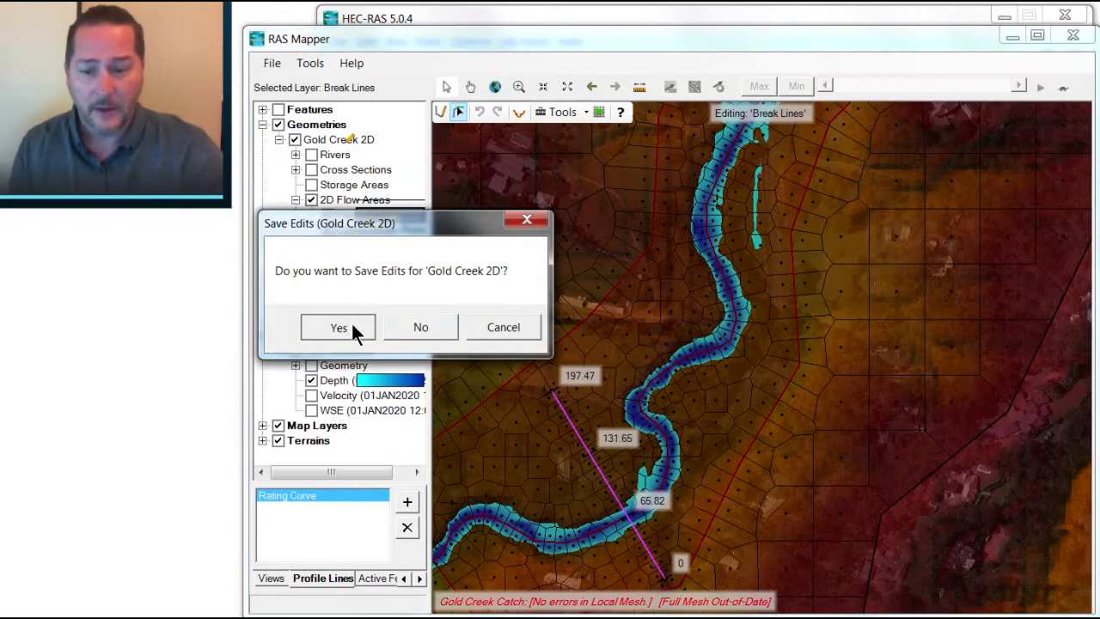
click(338, 328)
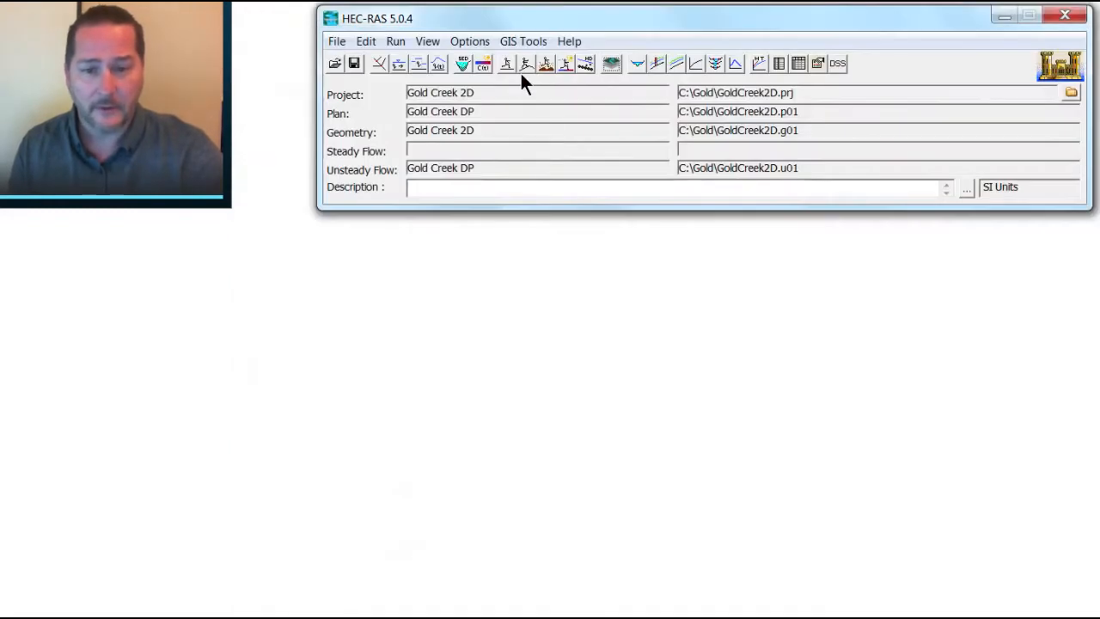
mouse_move(438, 73)
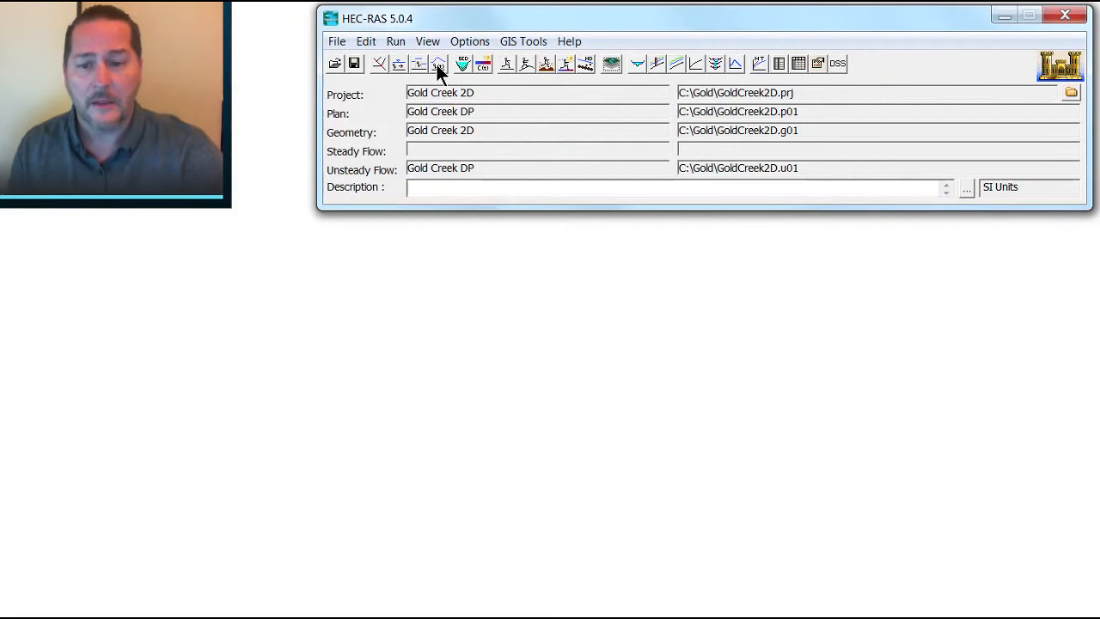
Step: Review the inflow hydrograph, then bring up Unsteady Flow Analysis for plan Gold Creek DP
click(438, 63)
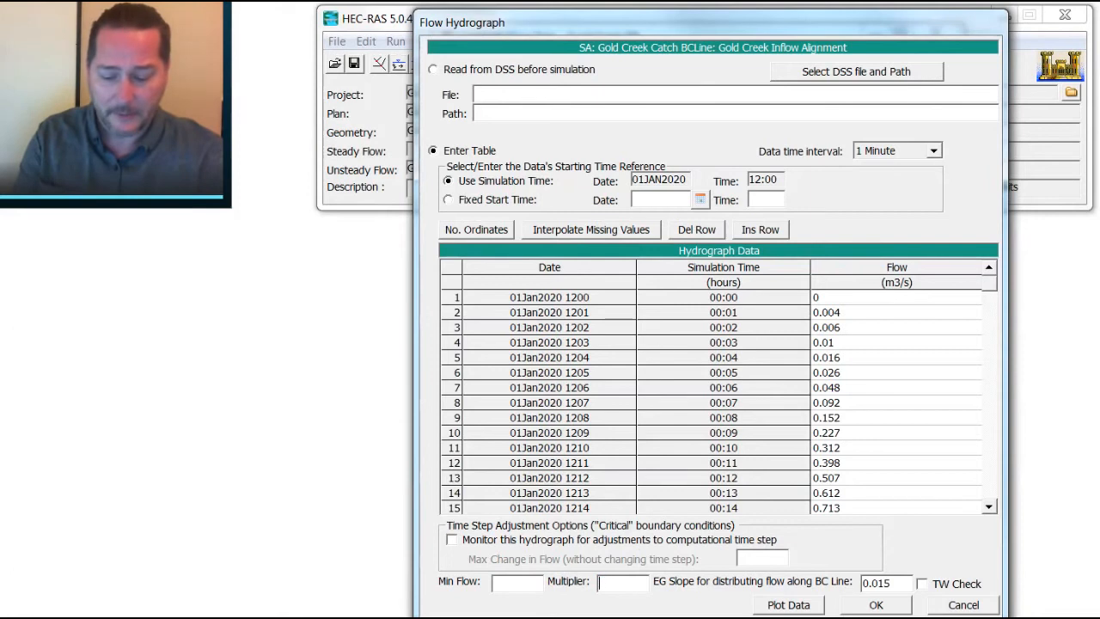
click(876, 604)
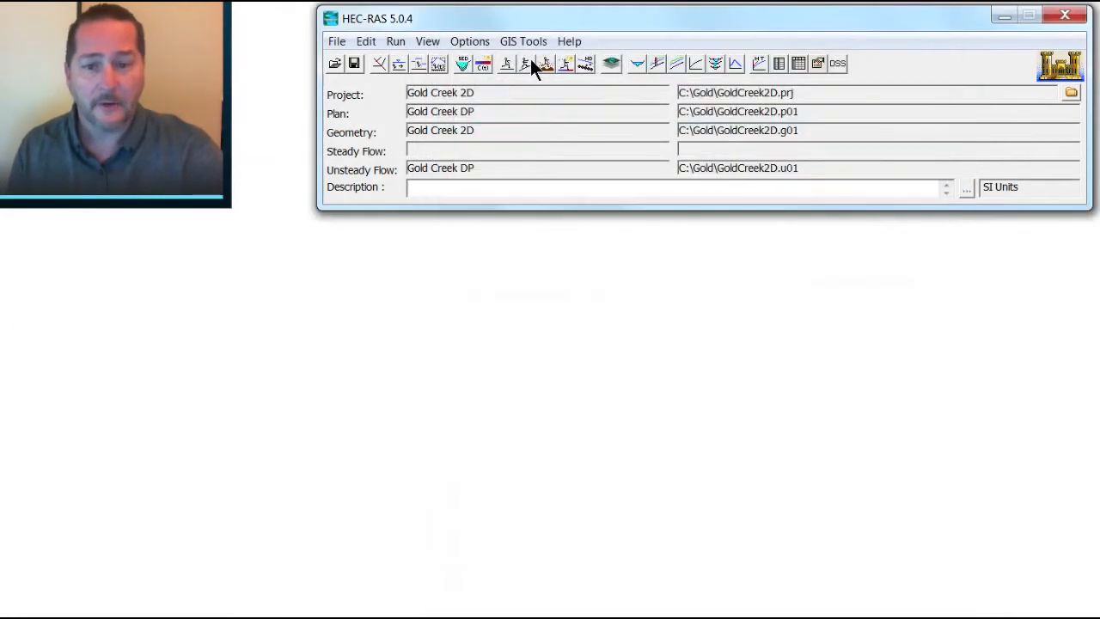
click(526, 63)
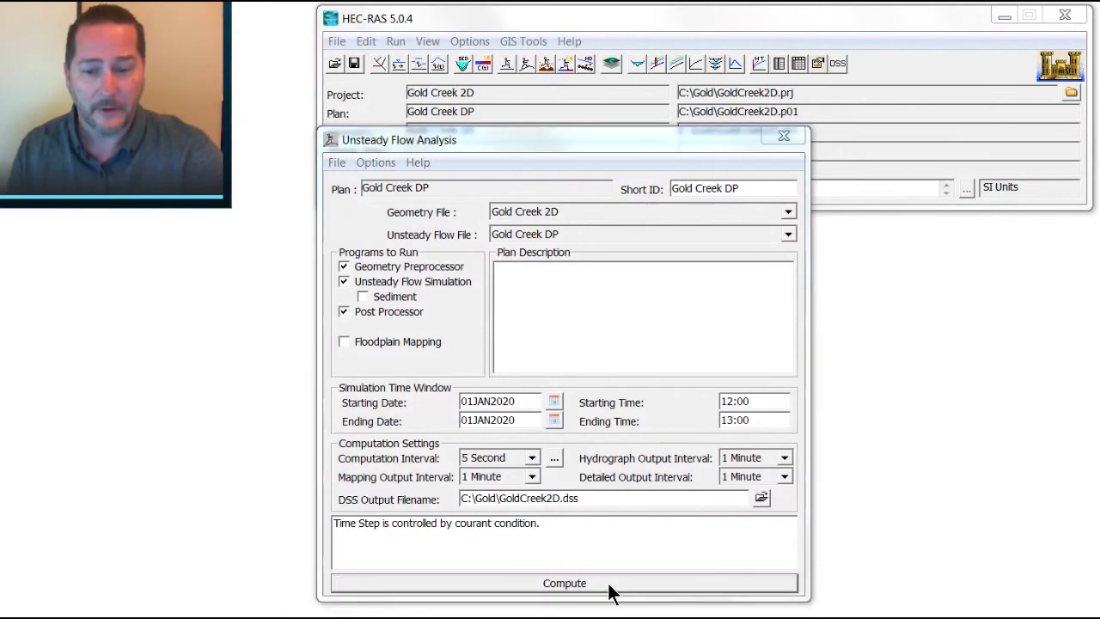
Step: Compute the Gold Creek DP unsteady simulation, finishing in 29 seconds
click(564, 583)
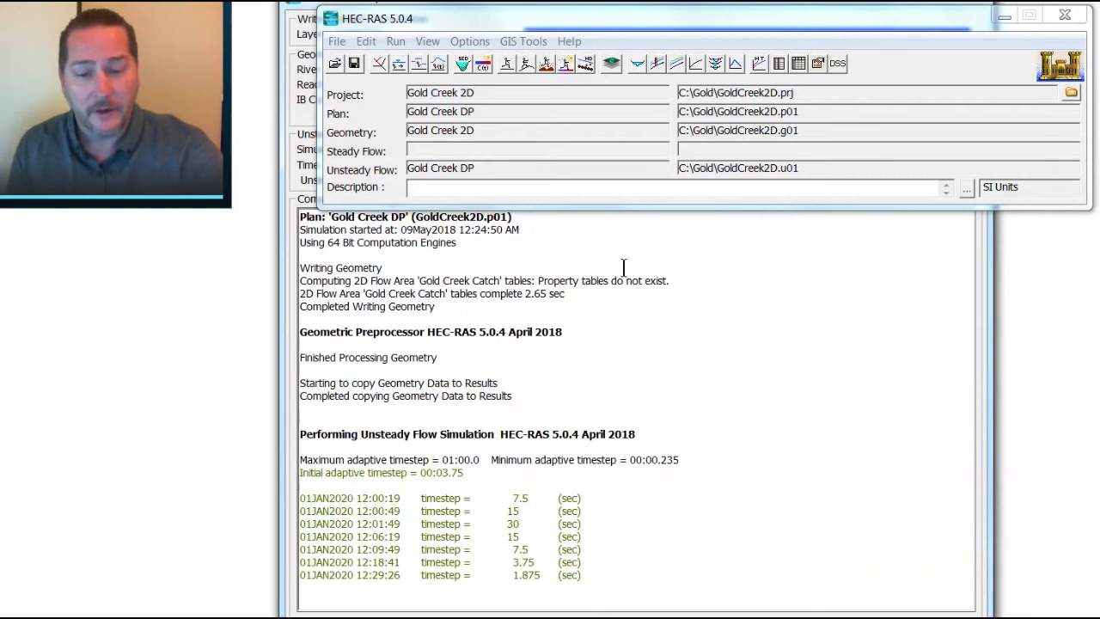
scroll(down, 3)
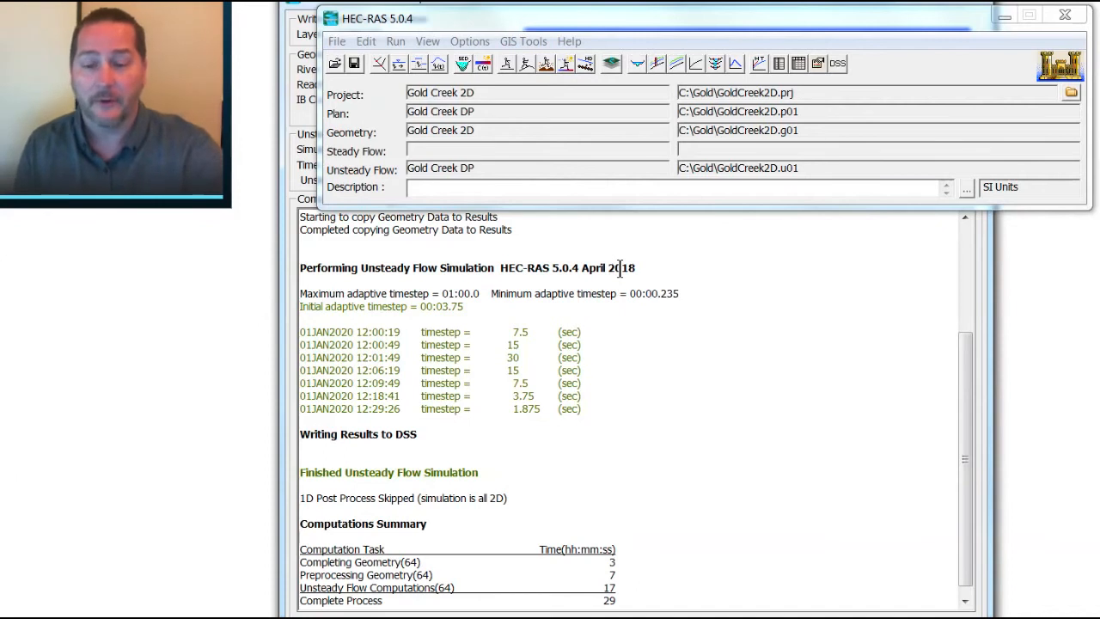
mouse_move(903, 572)
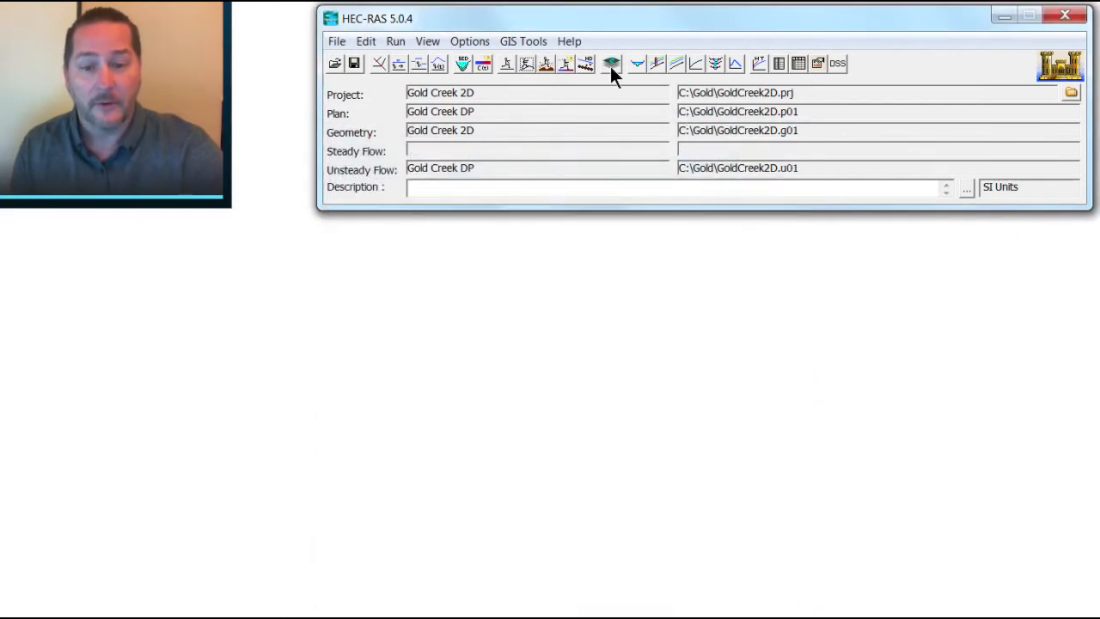
click(611, 62)
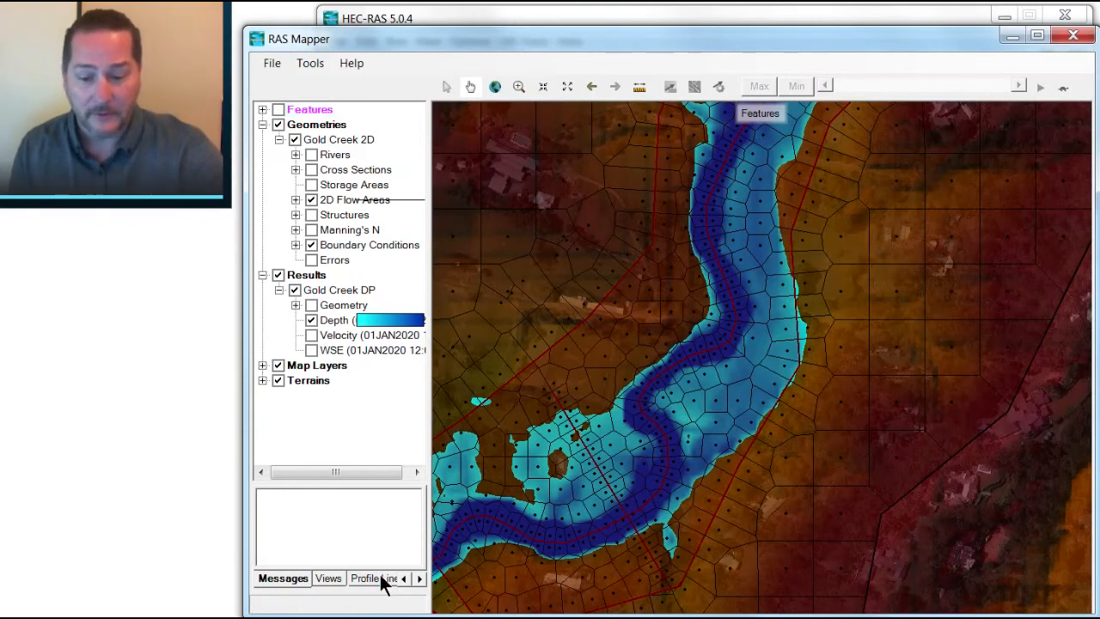
Step: Show the Profile Lines list with Rating Curve over the new depth results
click(365, 578)
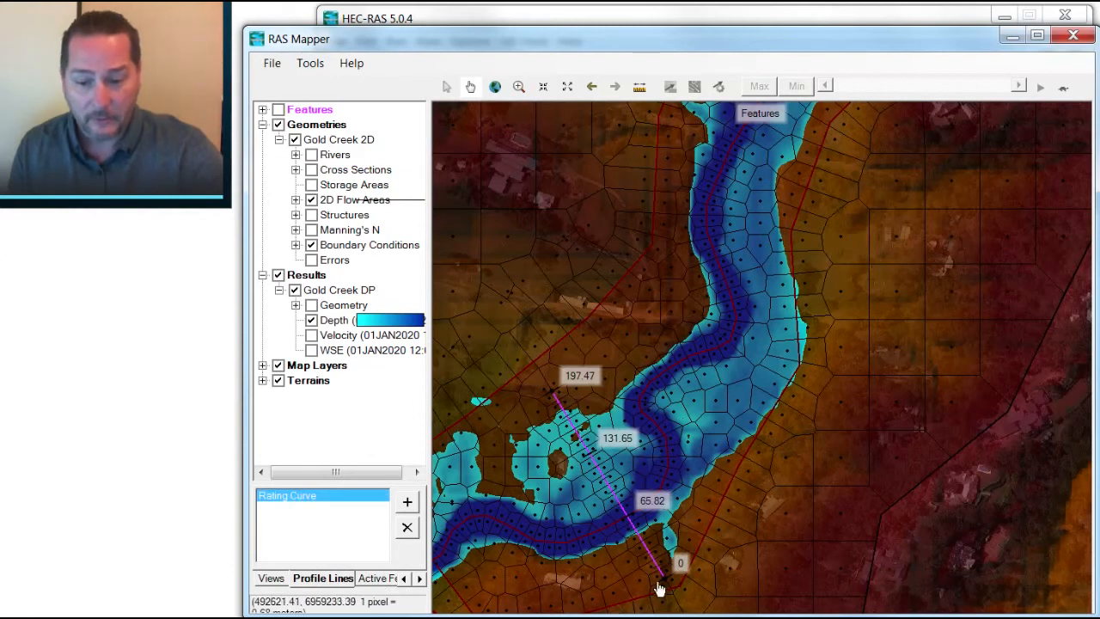
Step: Plot the Rating Curve (Beta, 2D only) stage-versus-flow chart for the Rating Curve line
right_click(287, 495)
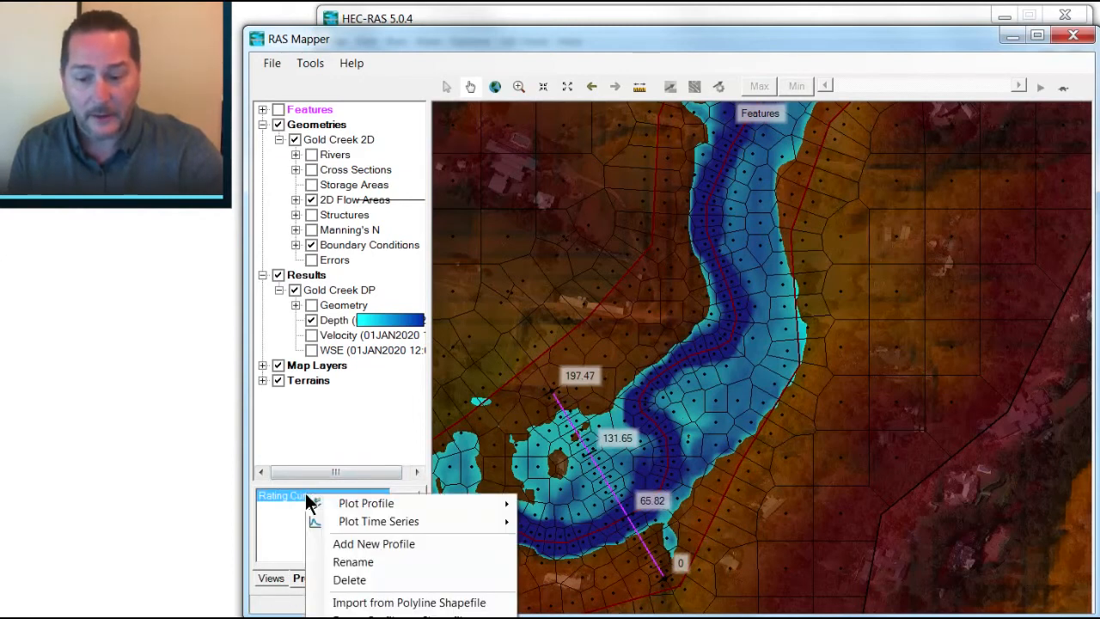
mouse_move(379, 521)
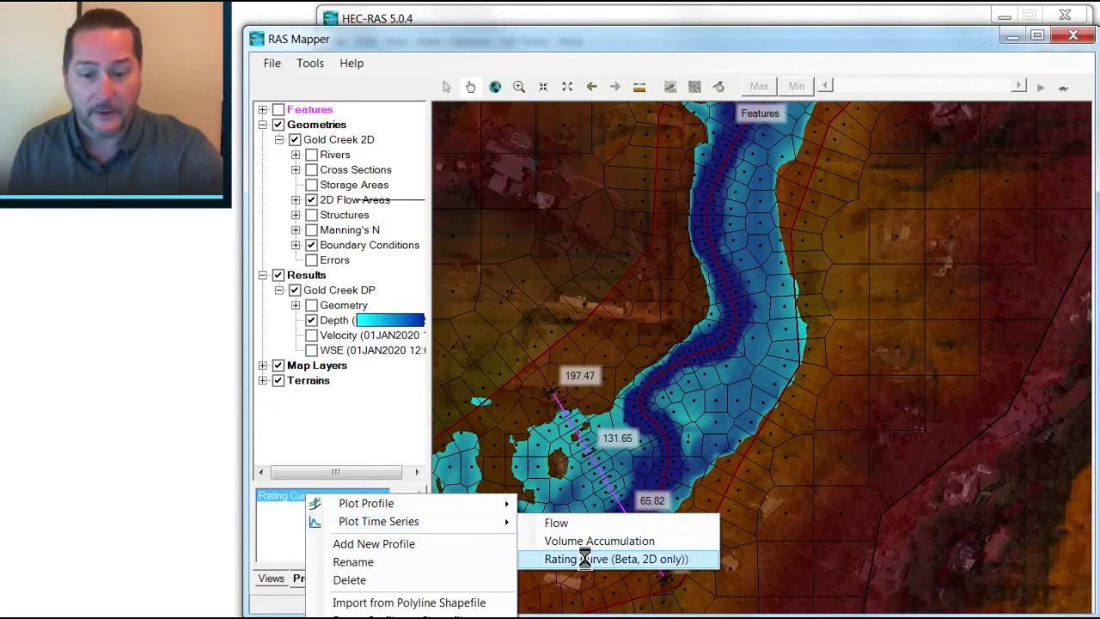
click(617, 558)
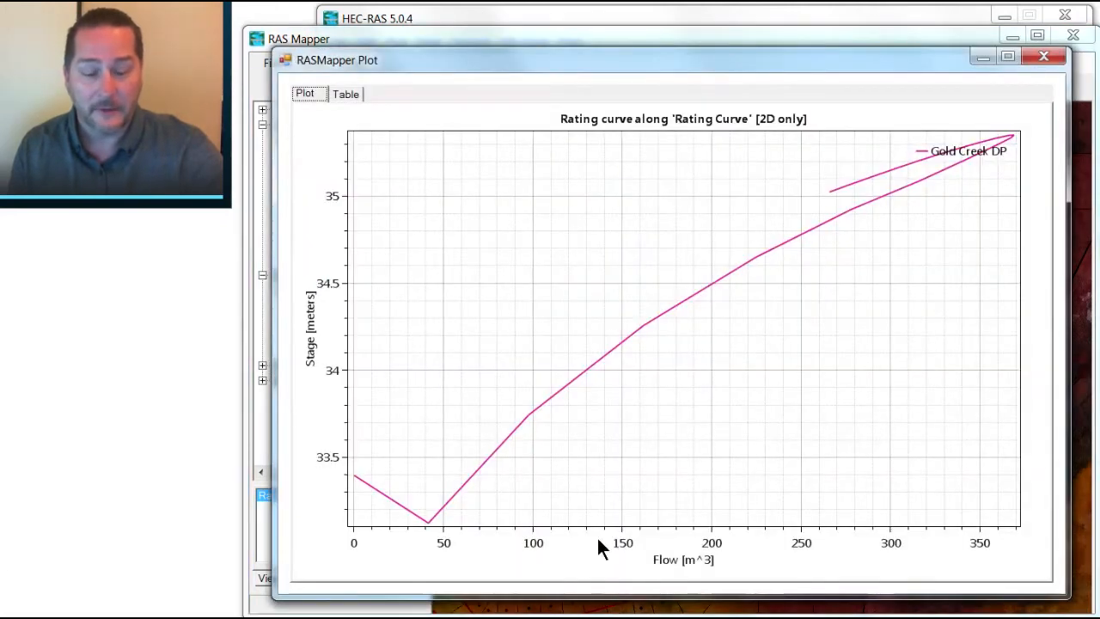
mouse_move(724, 359)
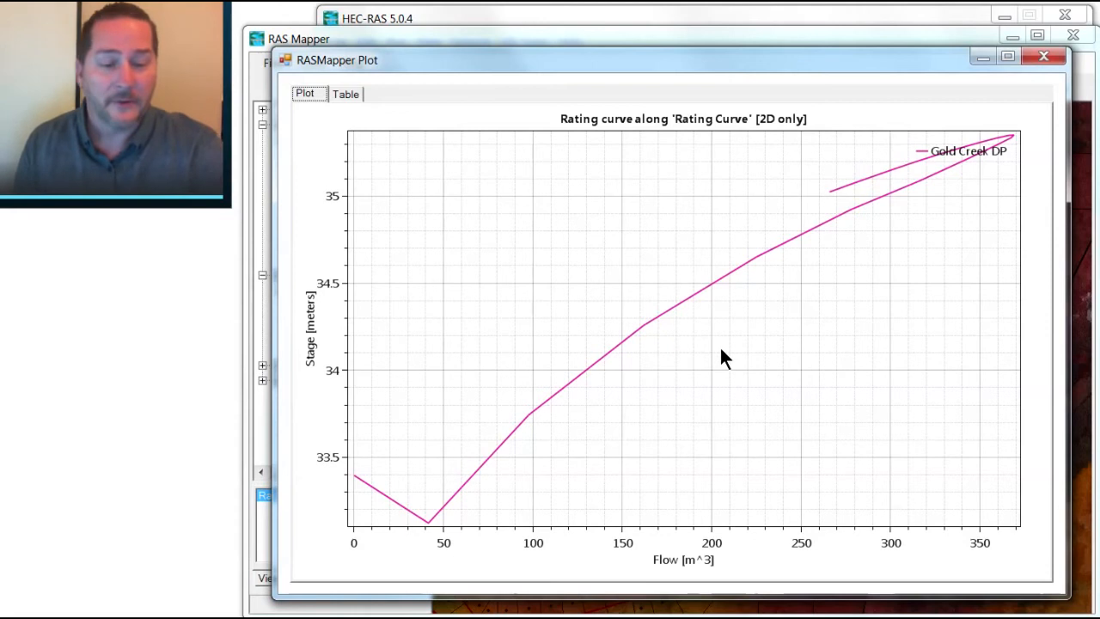
mouse_move(719, 359)
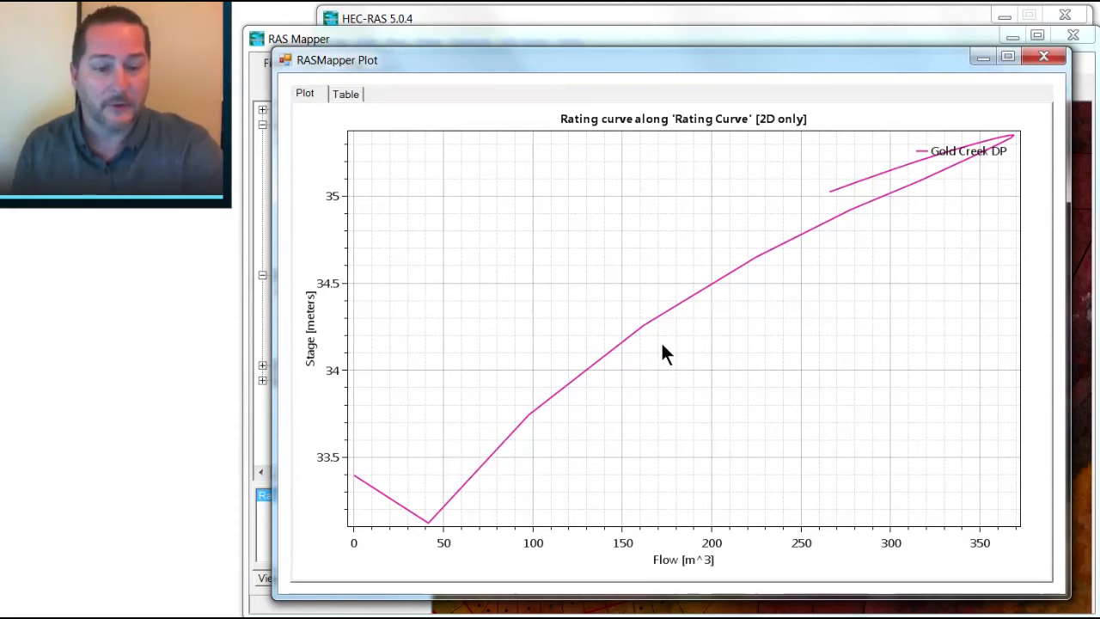
mouse_move(971, 159)
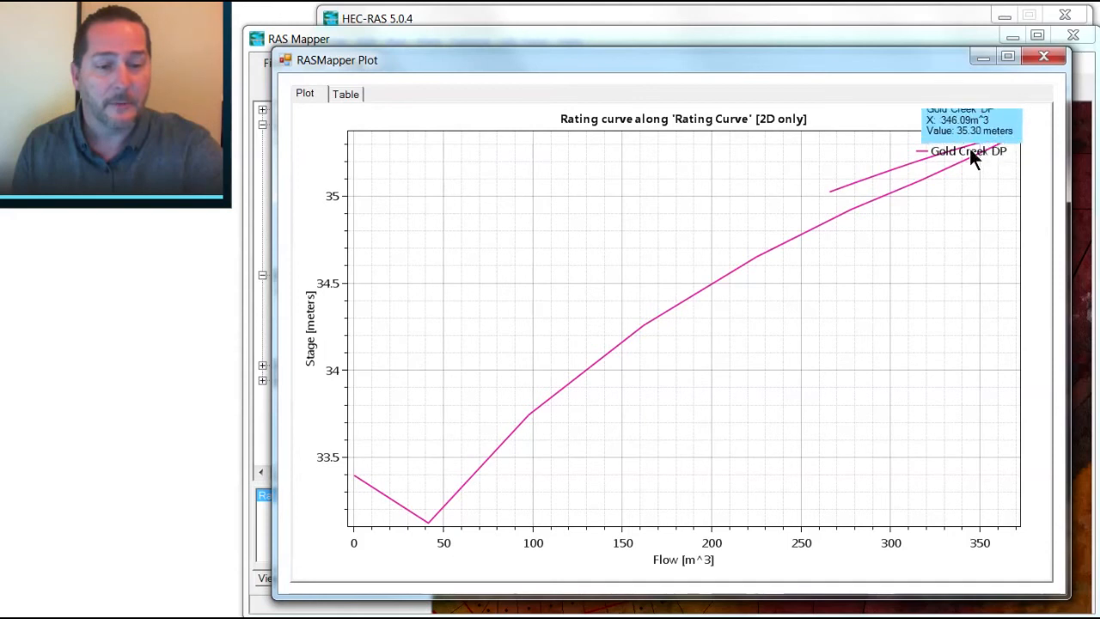
mouse_move(834, 199)
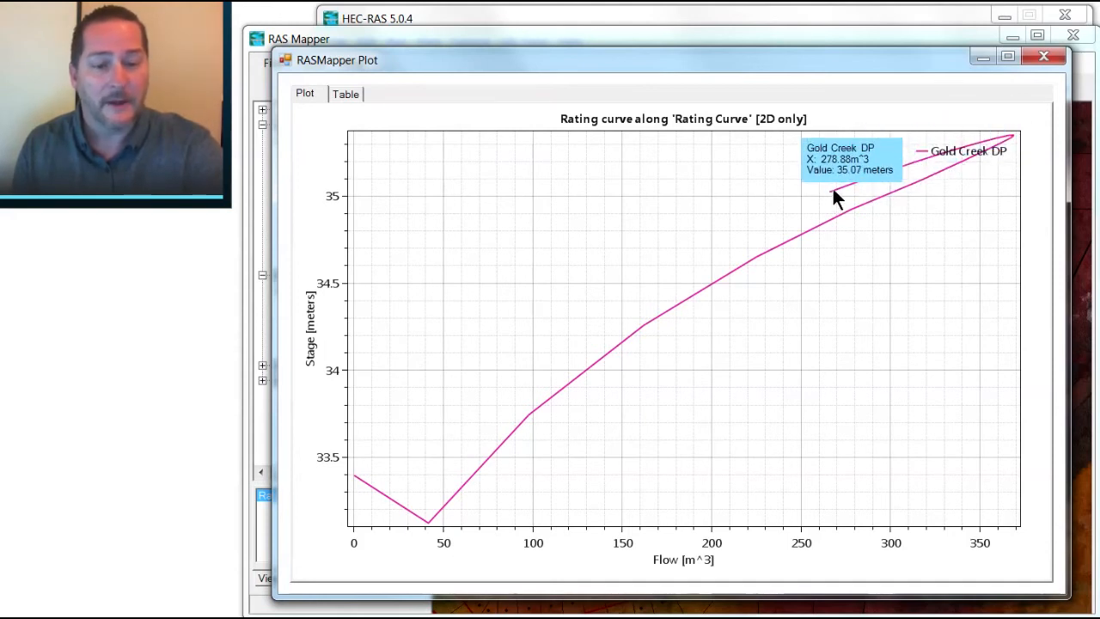
mouse_move(636, 318)
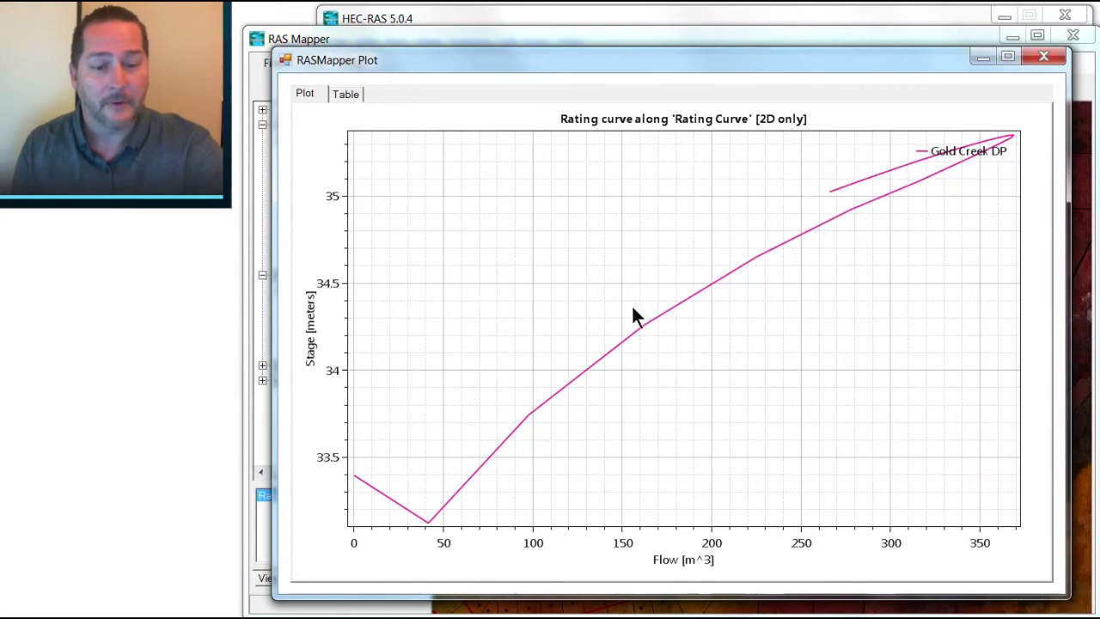
mouse_move(1017, 166)
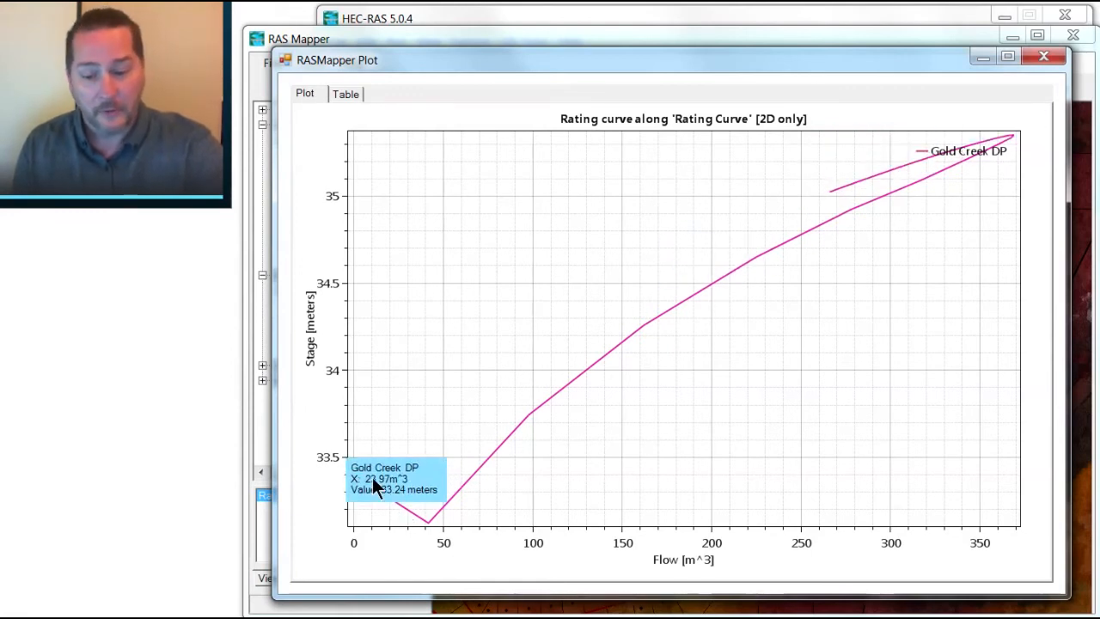
mouse_move(430, 492)
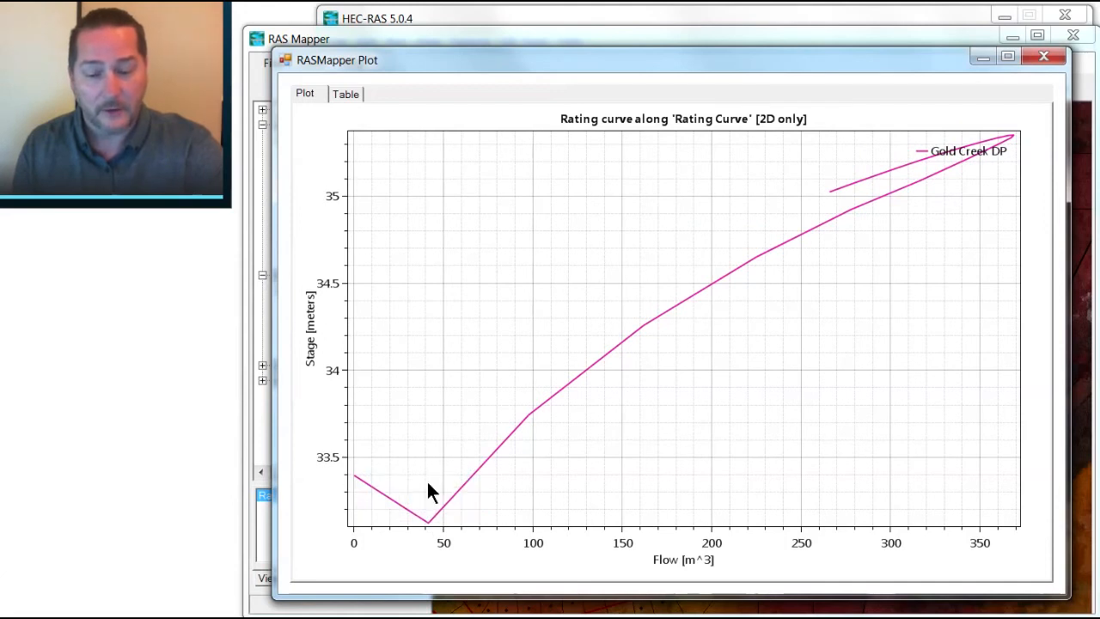
mouse_move(442, 501)
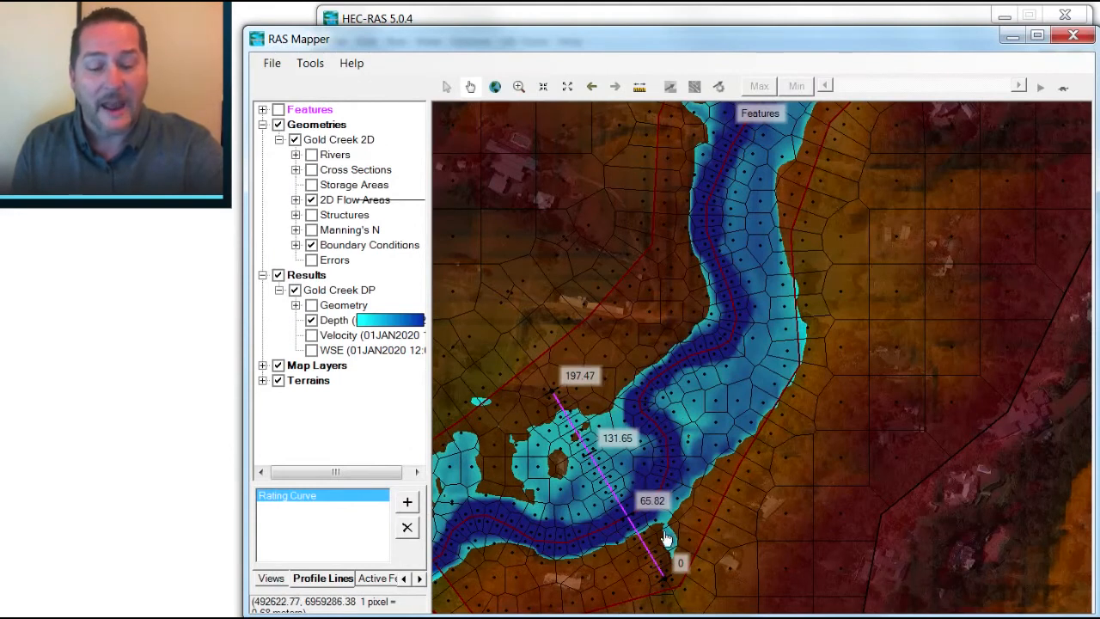
mouse_move(580, 429)
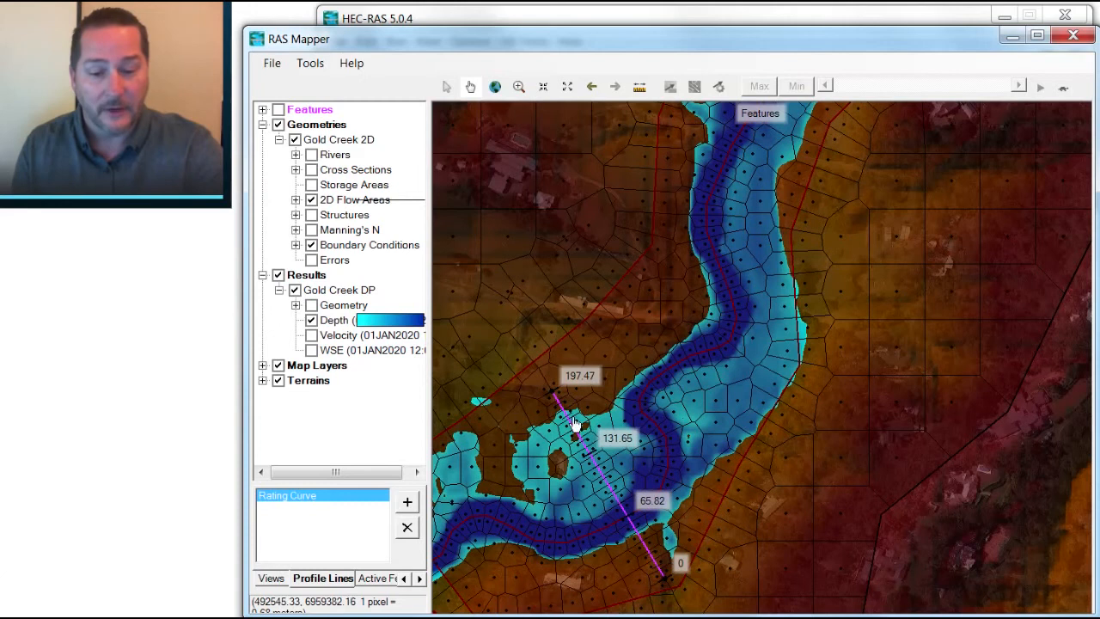
mouse_move(557, 395)
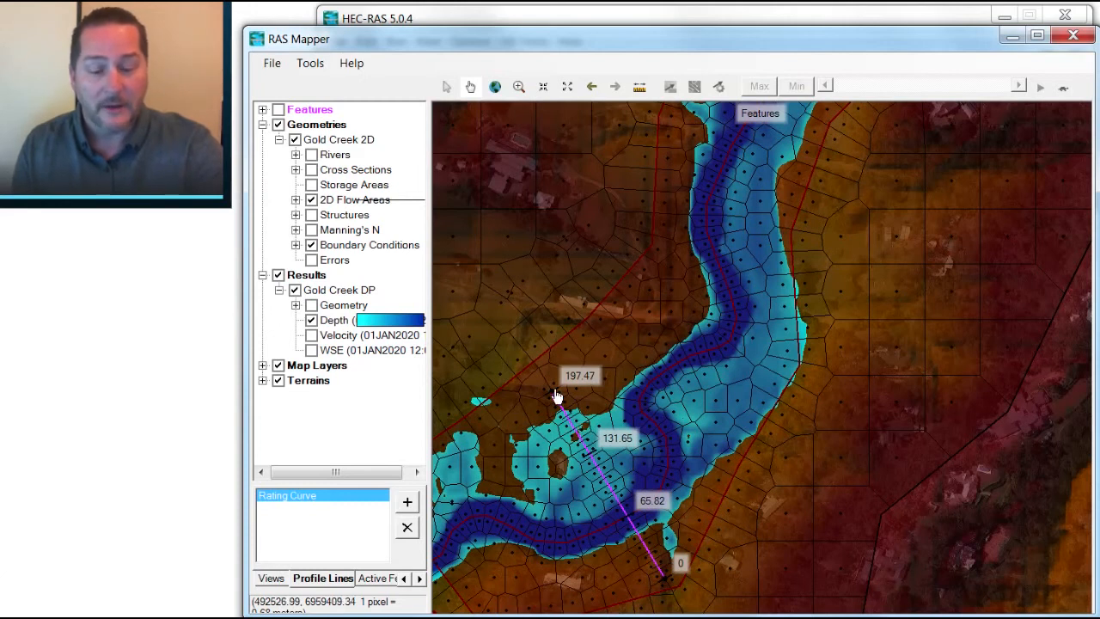
mouse_move(615, 502)
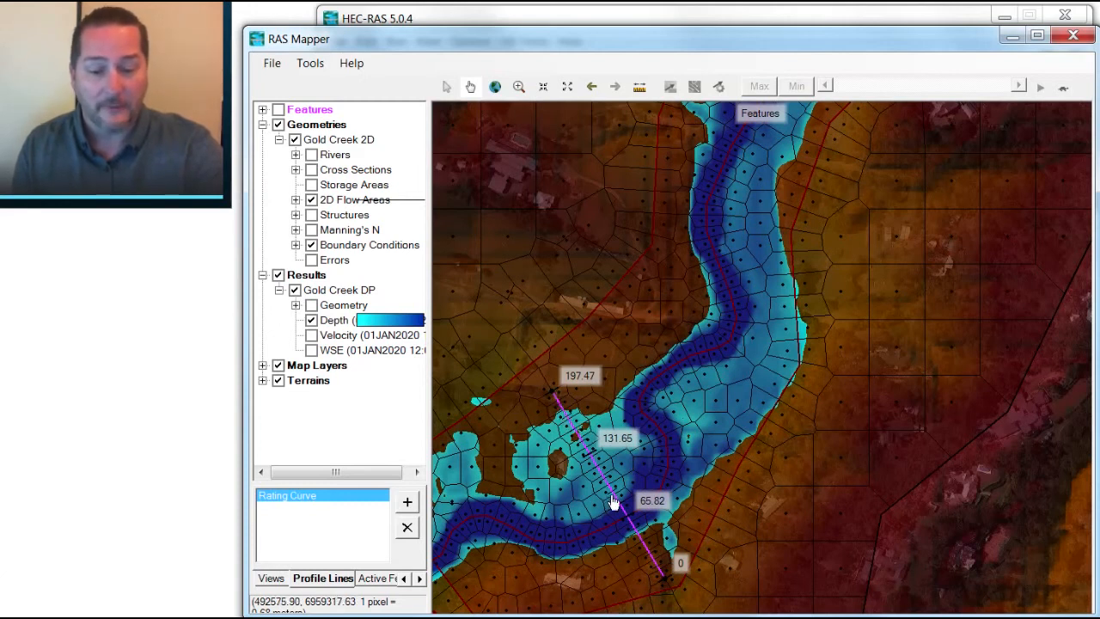
mouse_move(628, 520)
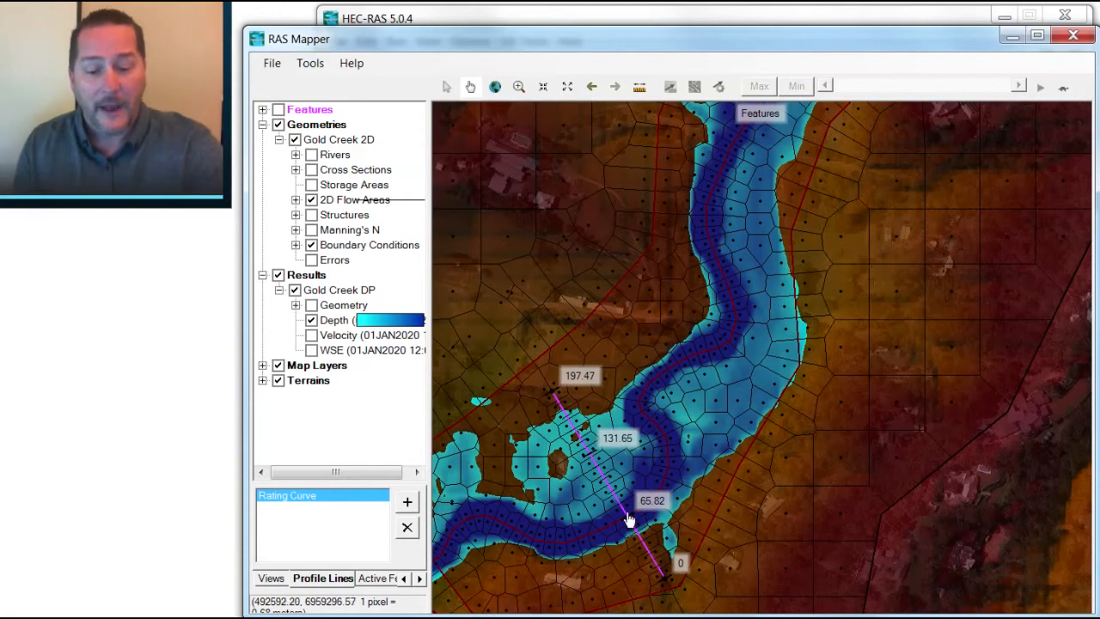
mouse_move(623, 518)
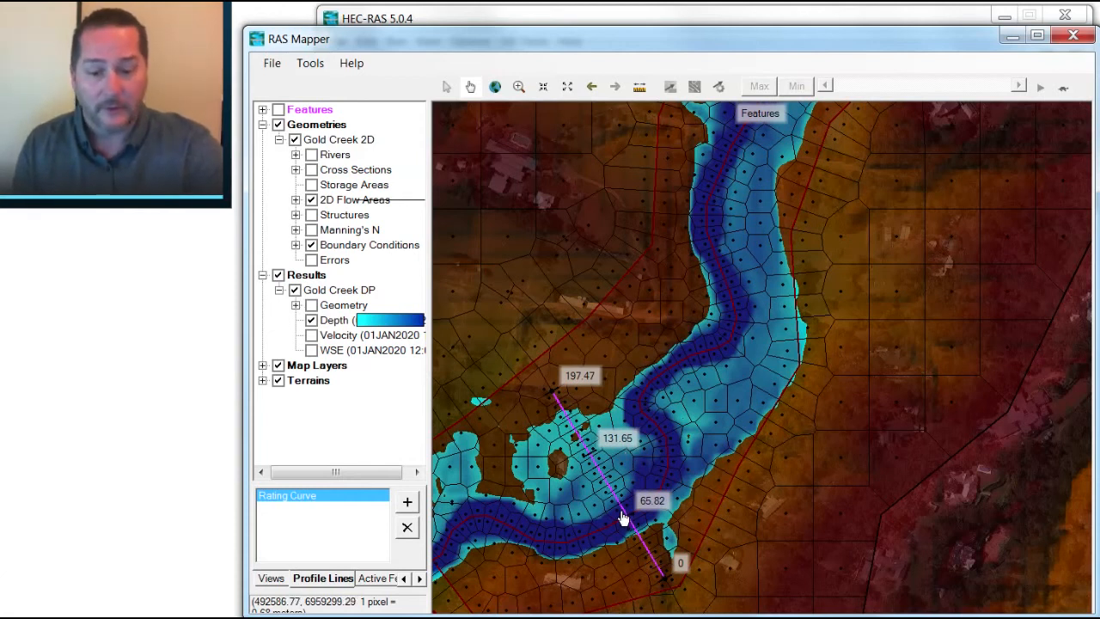
Step: Switch on the Gold Creek DP WSE results layer next to Depth in RAS Mapper
right_click(623, 515)
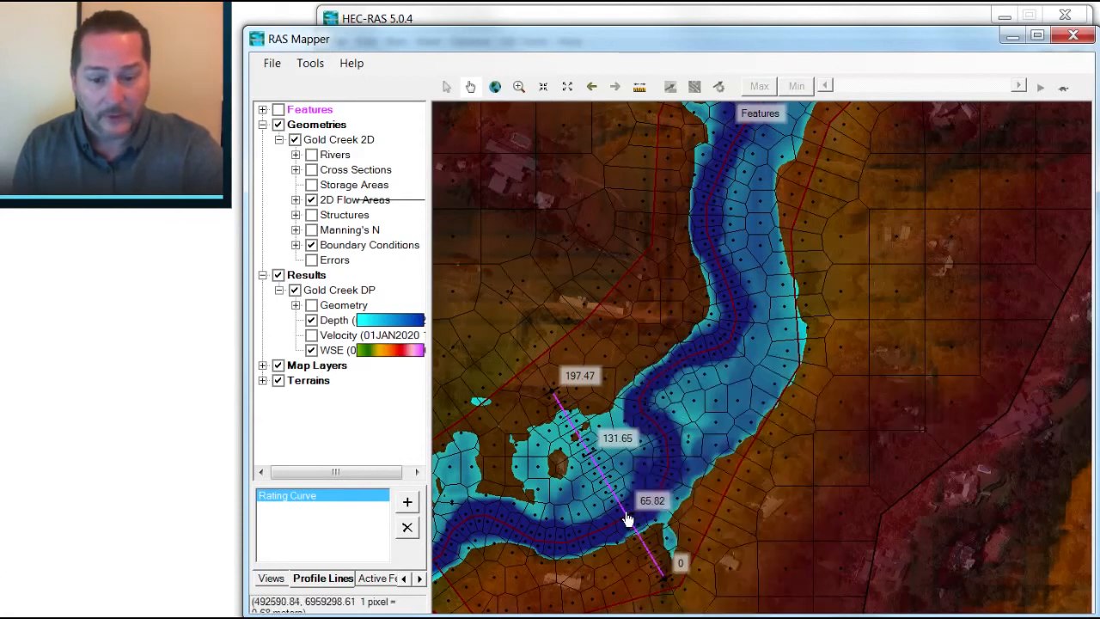
Step: Plot the WSE time series at the profile line (32.37 to ~35.3 m), view its table, then close it
right_click(627, 520)
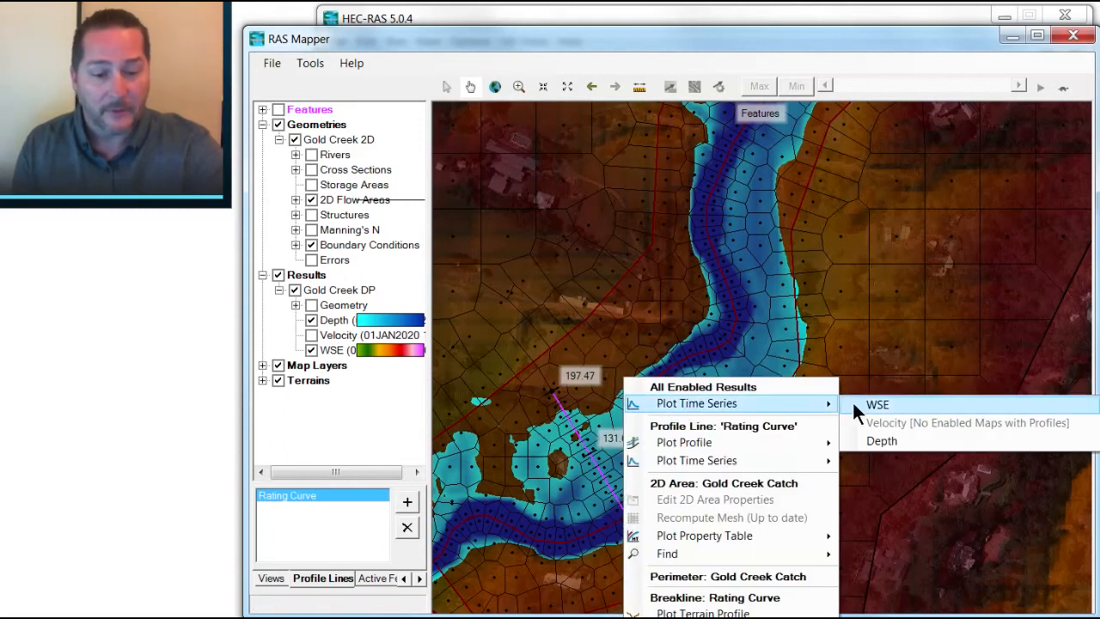
click(877, 404)
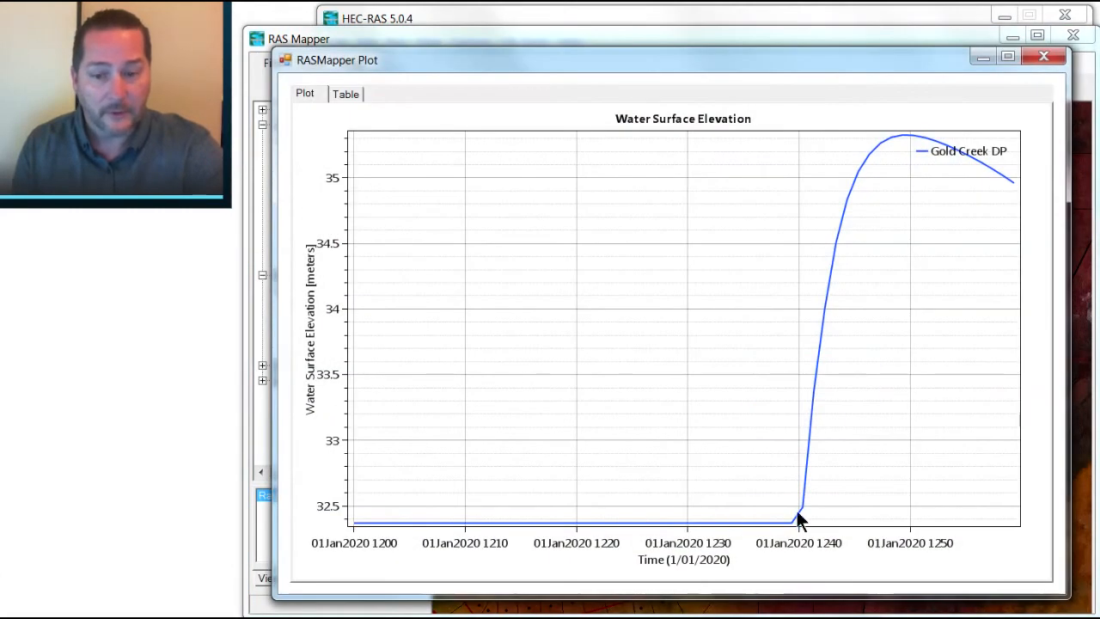
click(345, 93)
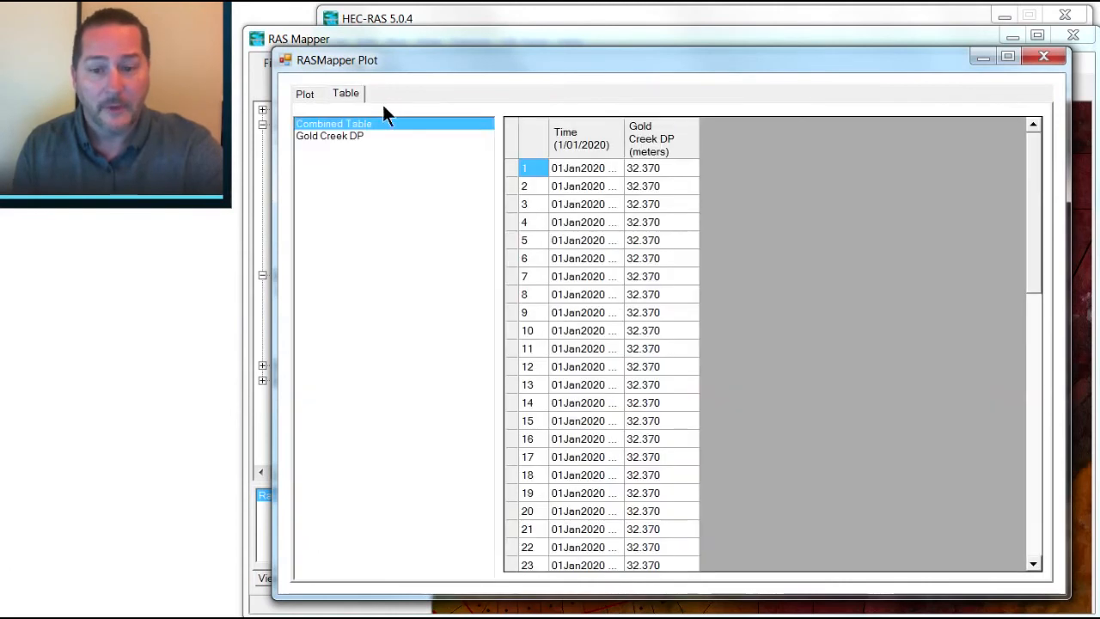
mouse_move(653, 163)
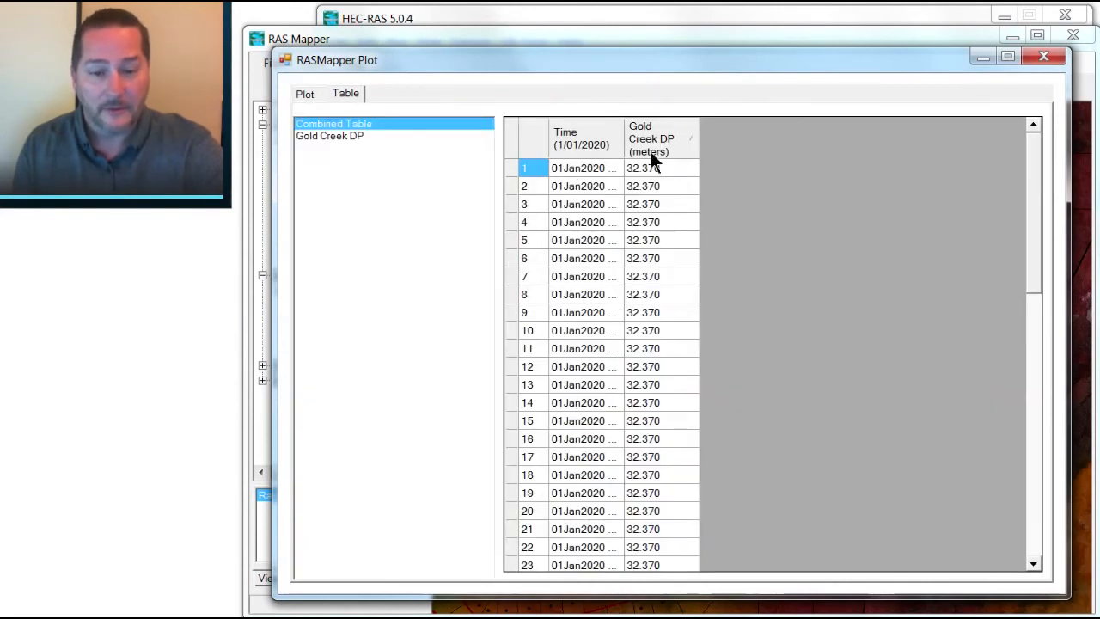
click(1043, 56)
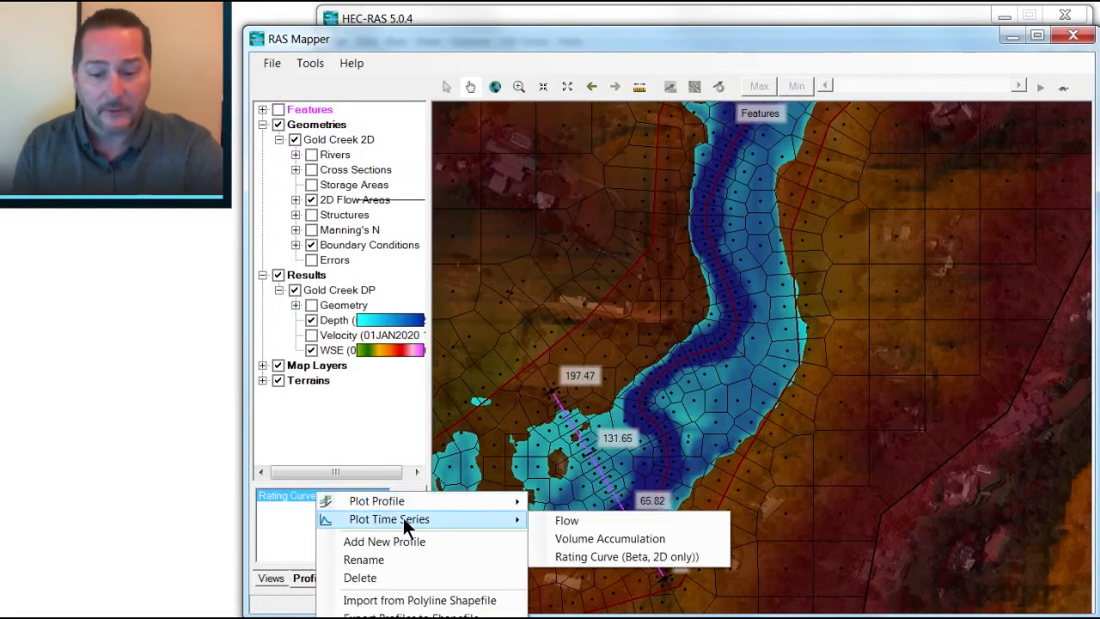
click(566, 520)
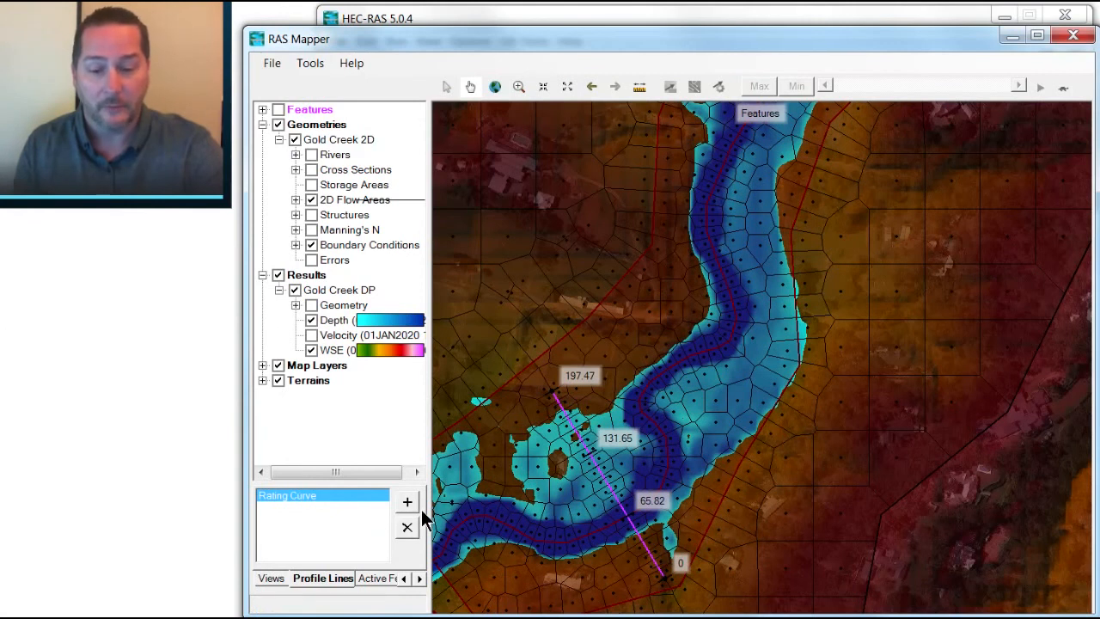
mouse_move(599, 482)
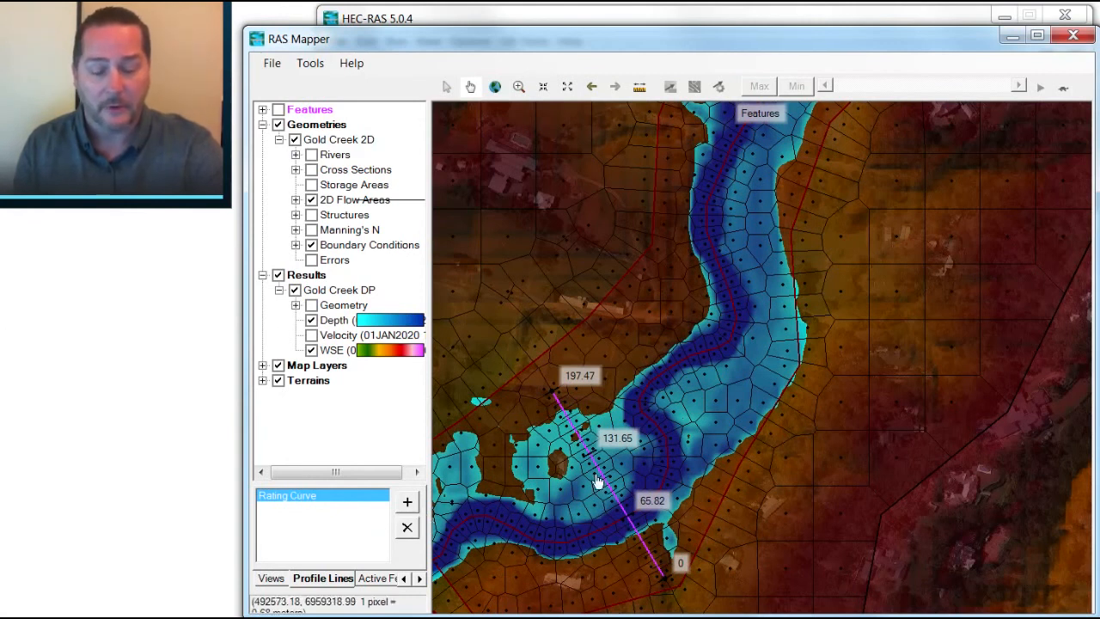
mouse_move(626, 521)
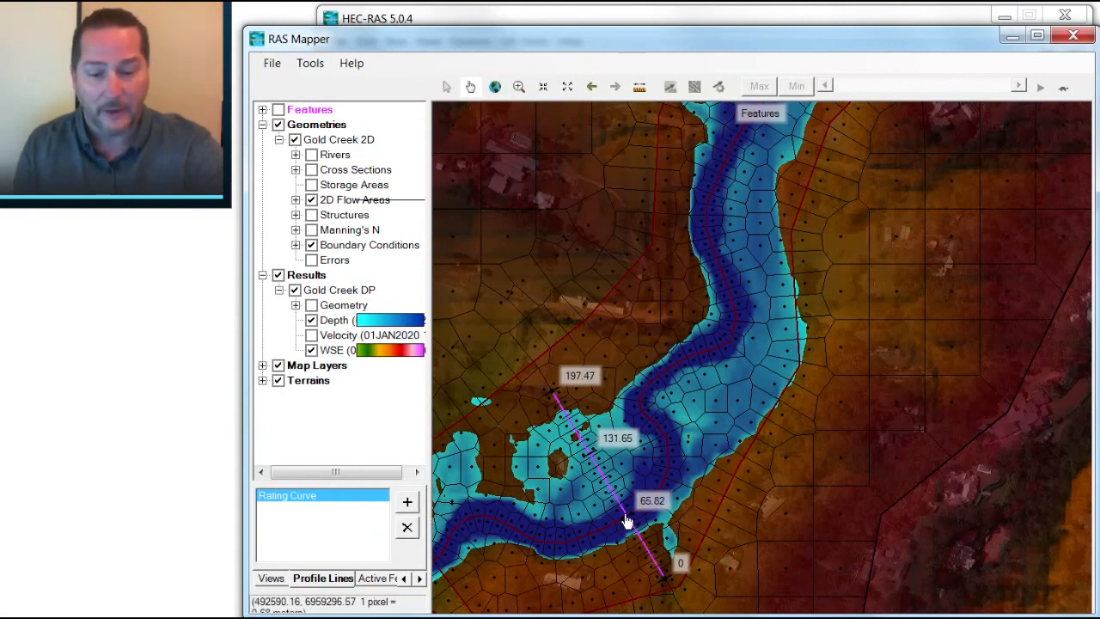
mouse_move(620, 490)
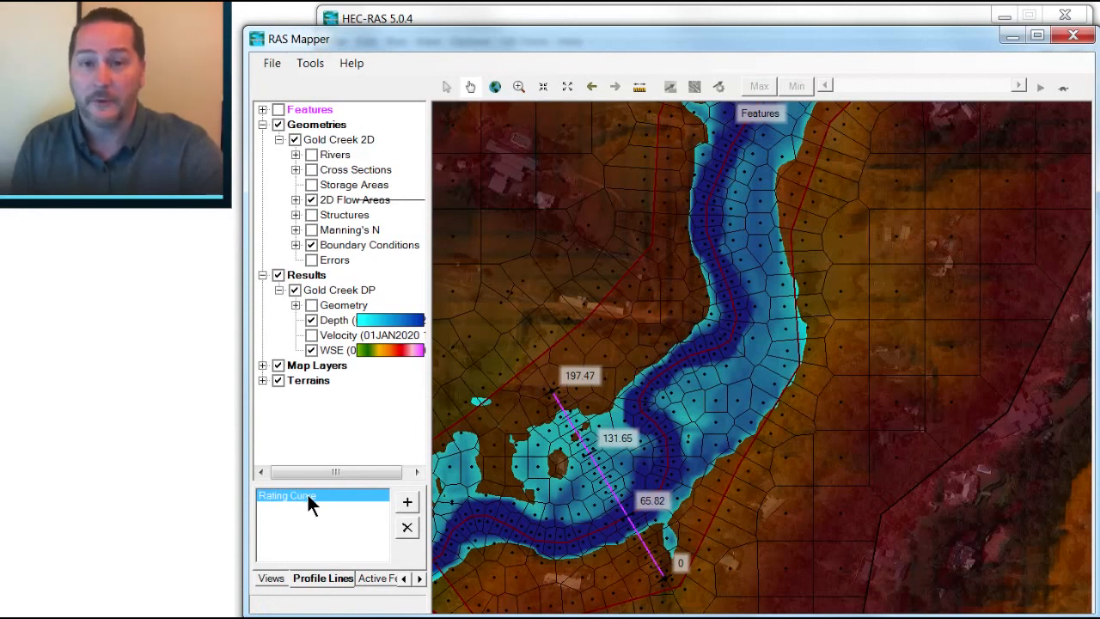
mouse_move(537, 372)
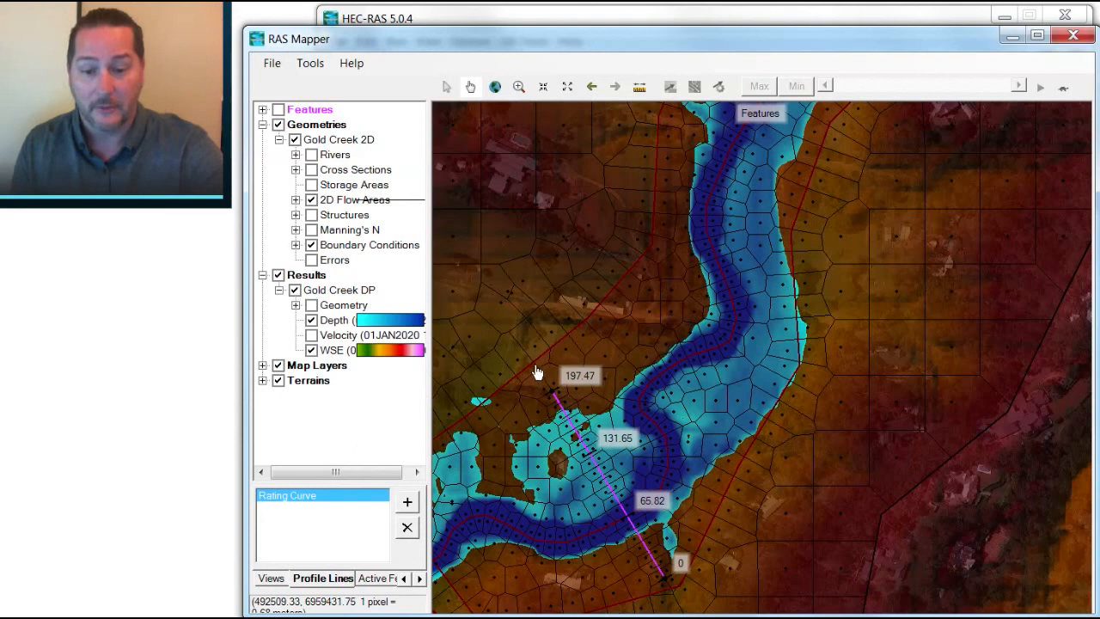
mouse_move(550, 386)
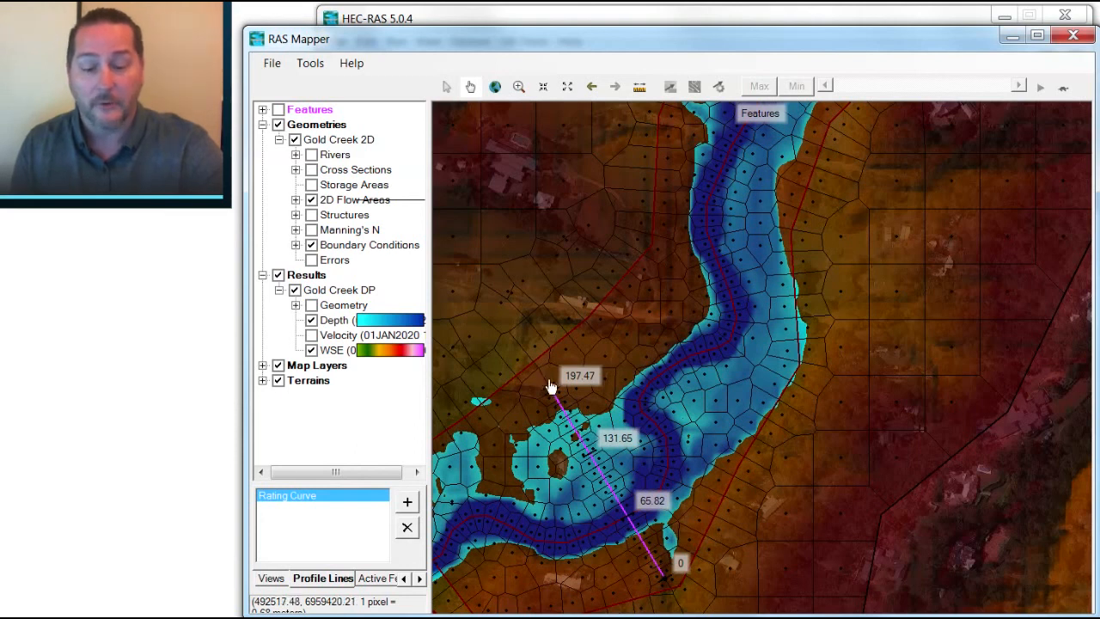
mouse_move(657, 572)
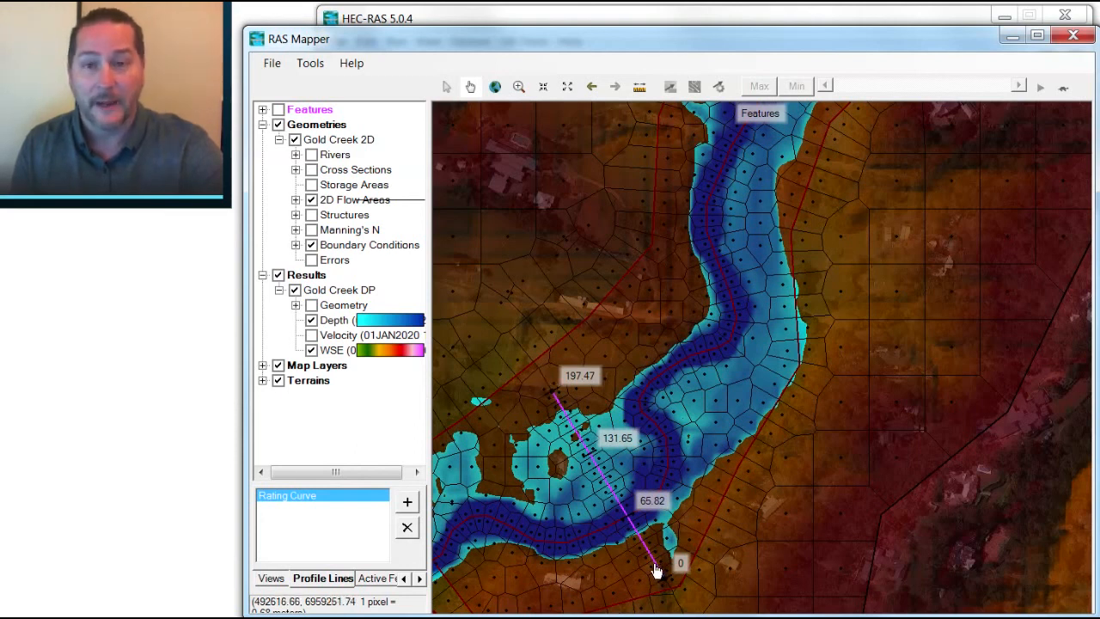
mouse_move(615, 503)
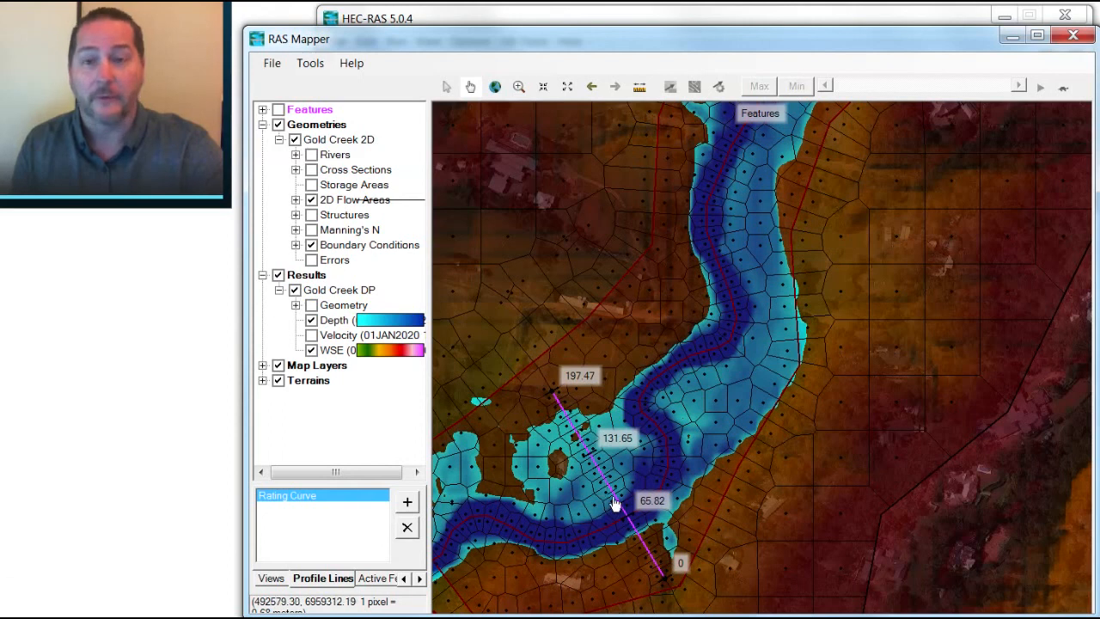
mouse_move(583, 477)
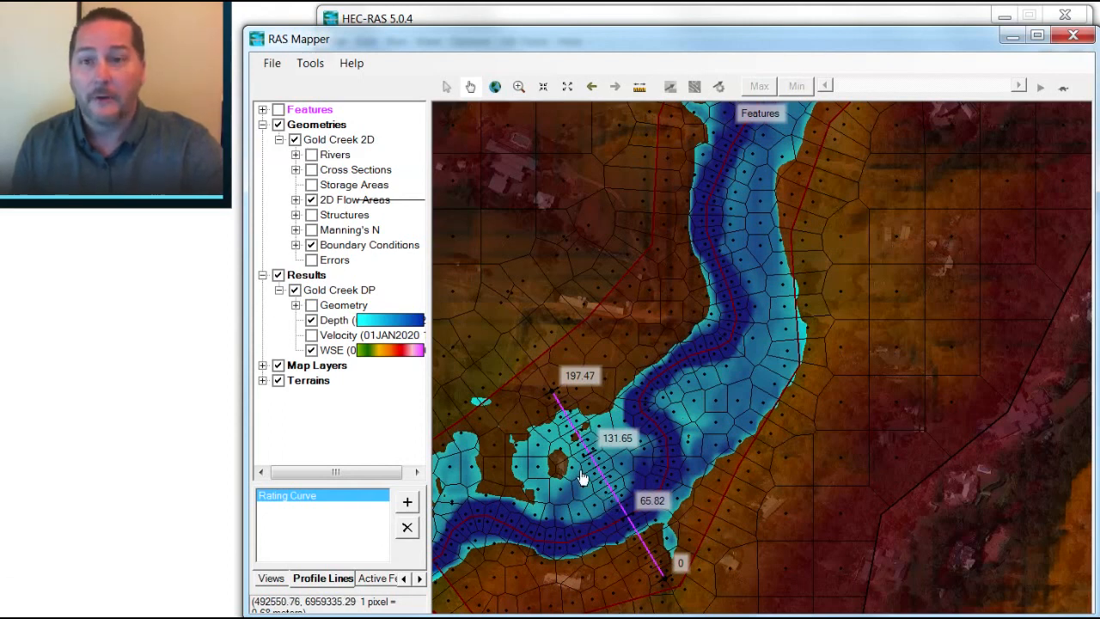
mouse_move(579, 438)
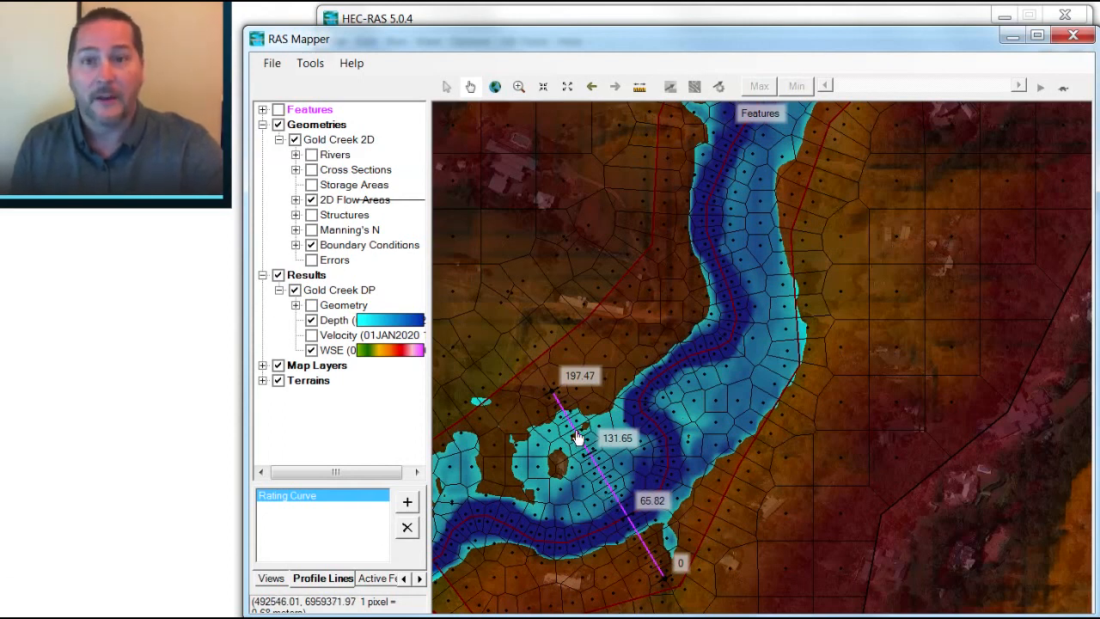
mouse_move(559, 406)
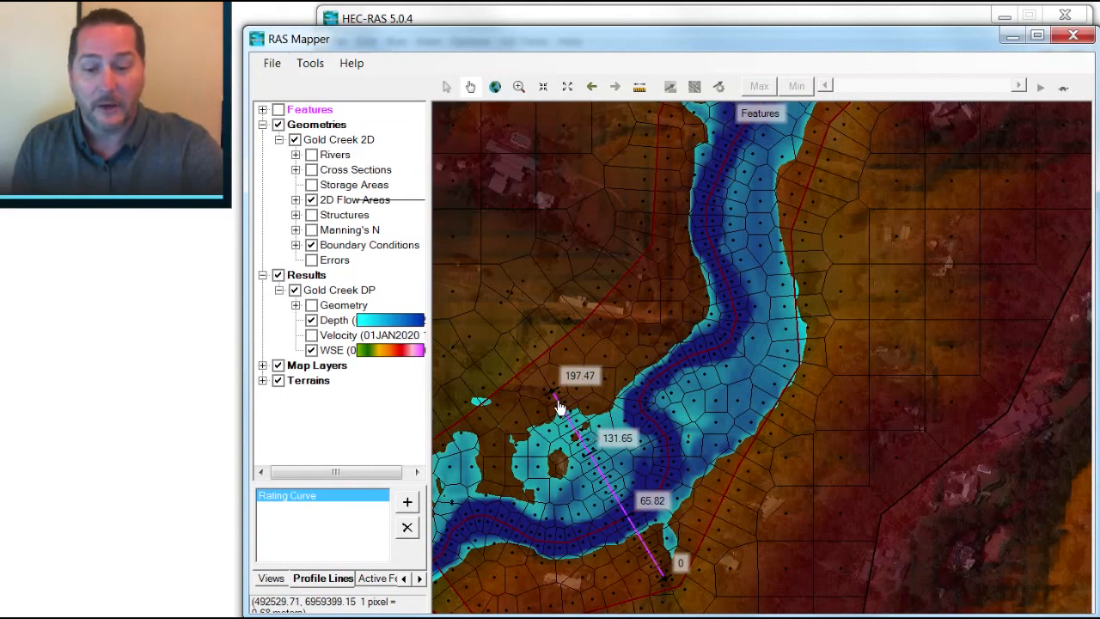
mouse_move(556, 402)
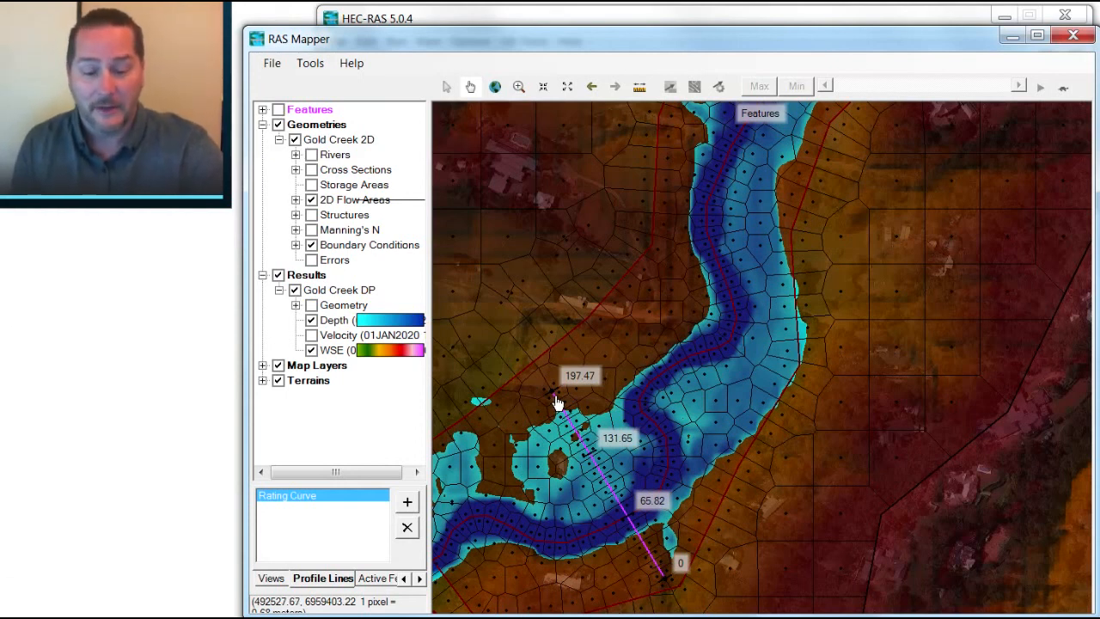
mouse_move(630, 520)
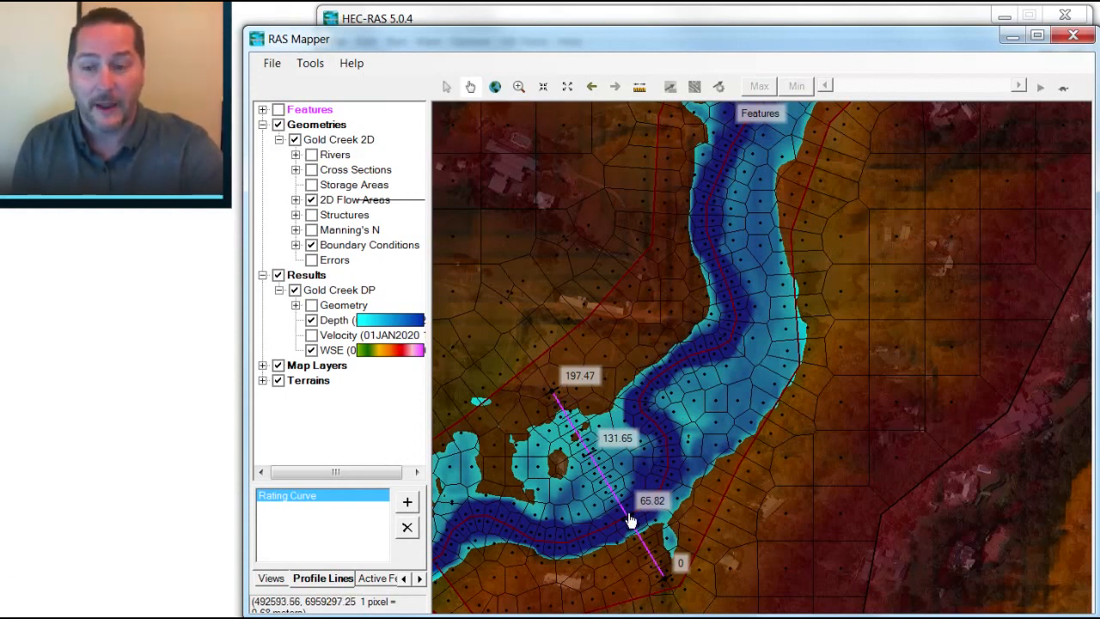